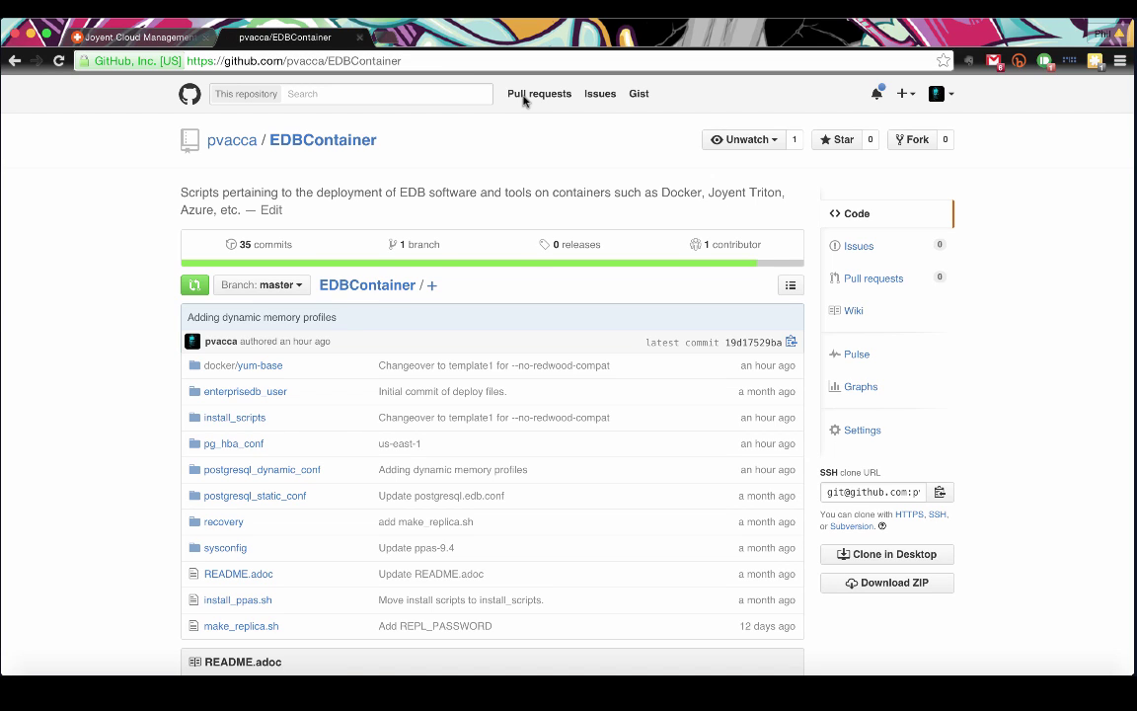
mouse_move(444, 146)
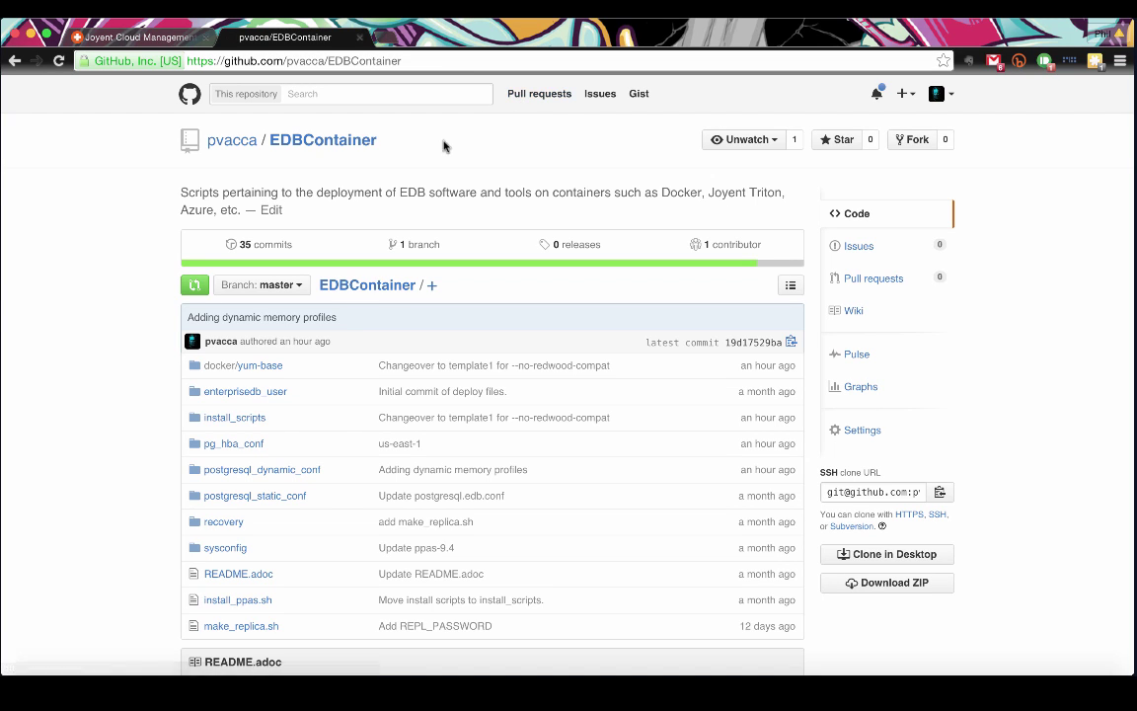
mouse_move(122, 182)
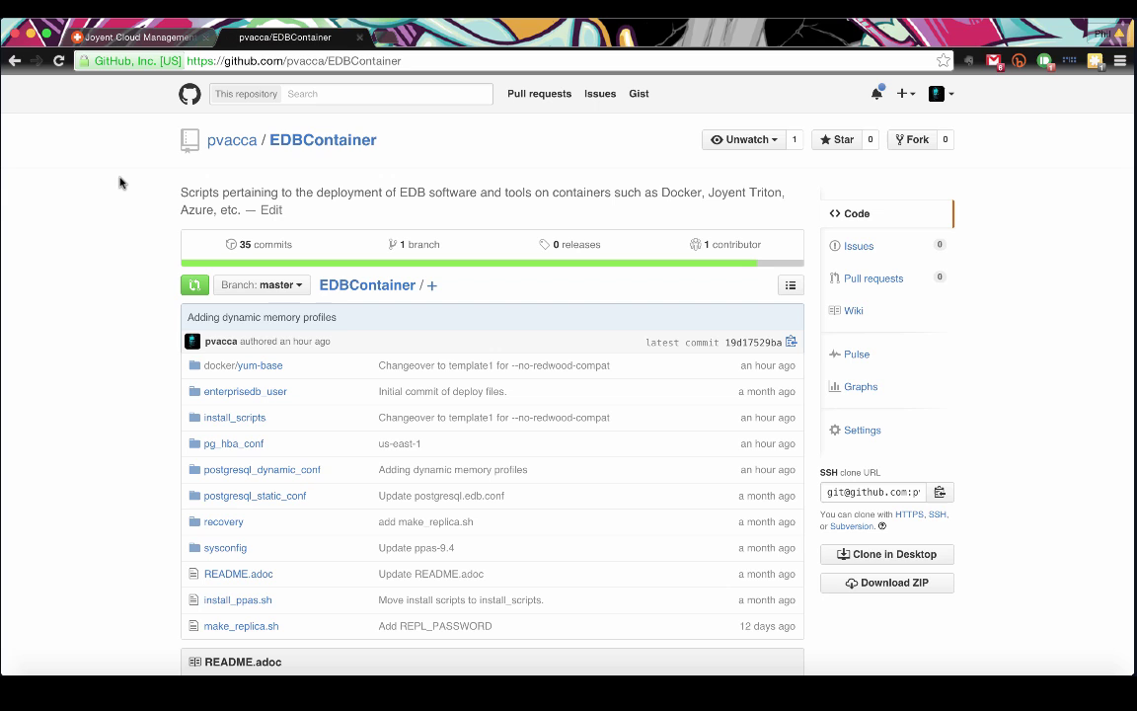
mouse_move(148, 69)
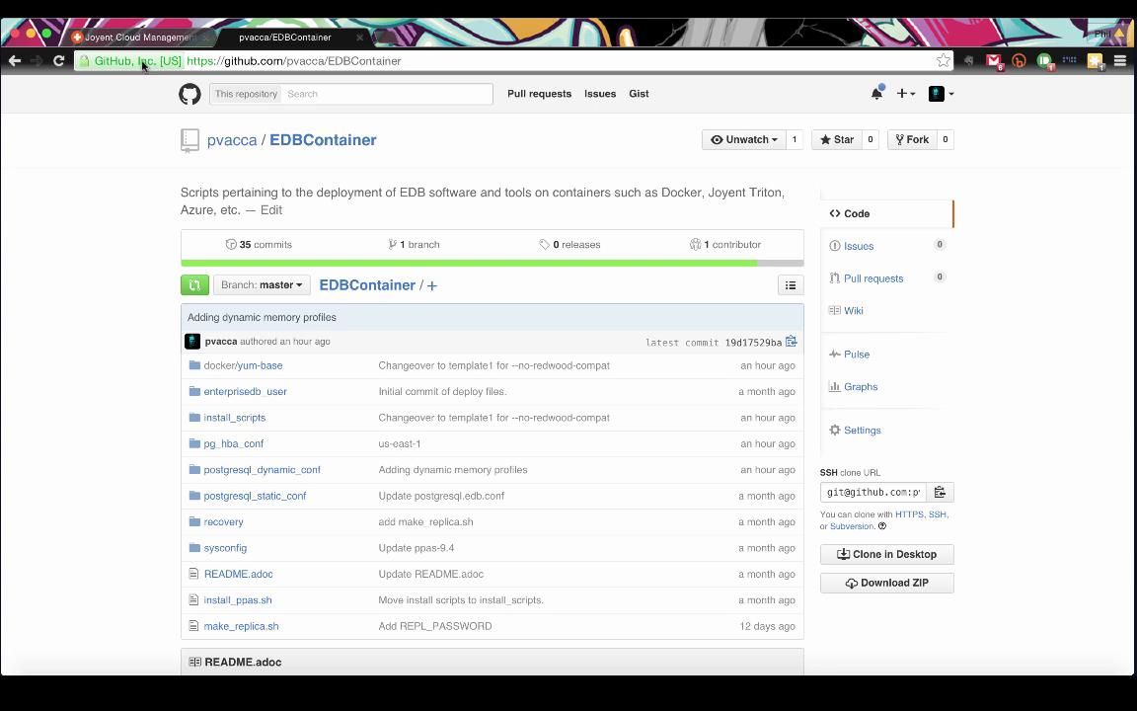
Step: Glance at the Joyent cloud dashboard and return to the EDBContainer repository listing
click(138, 39)
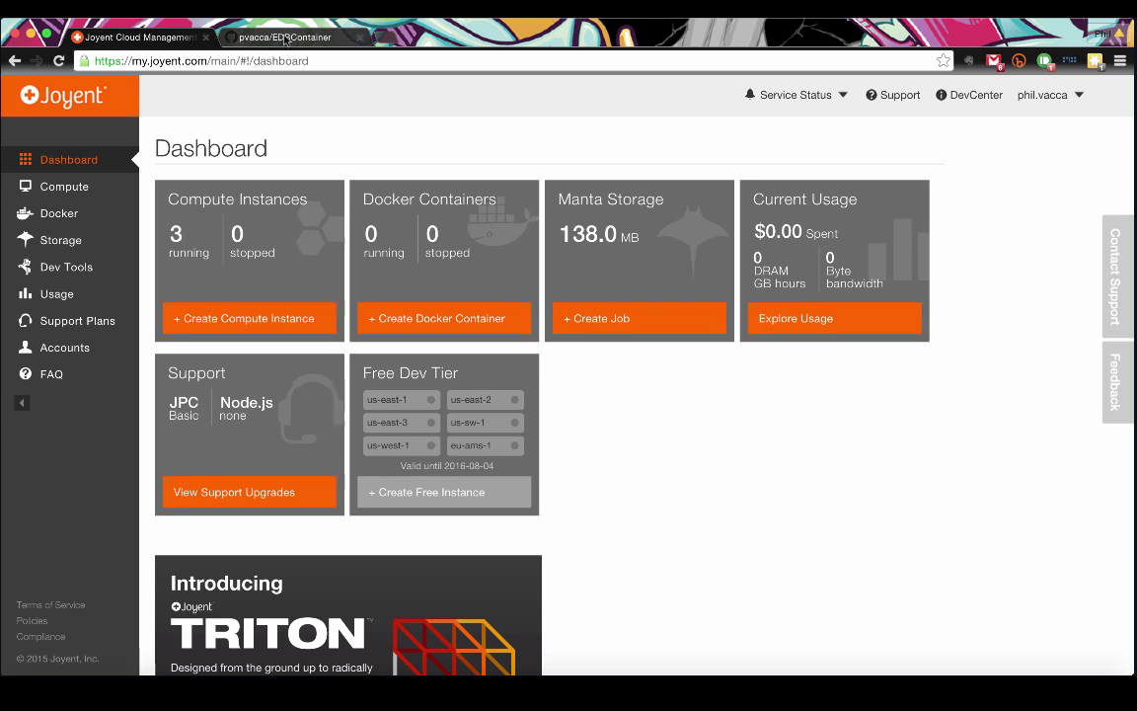
mouse_move(286, 36)
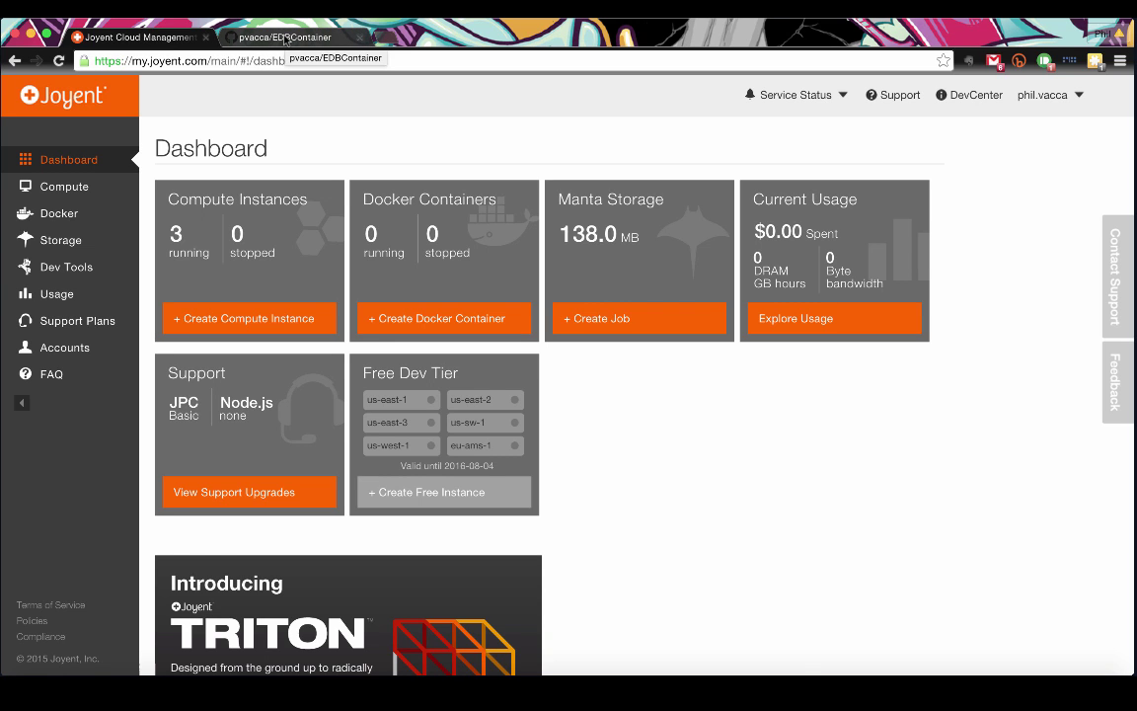
click(296, 35)
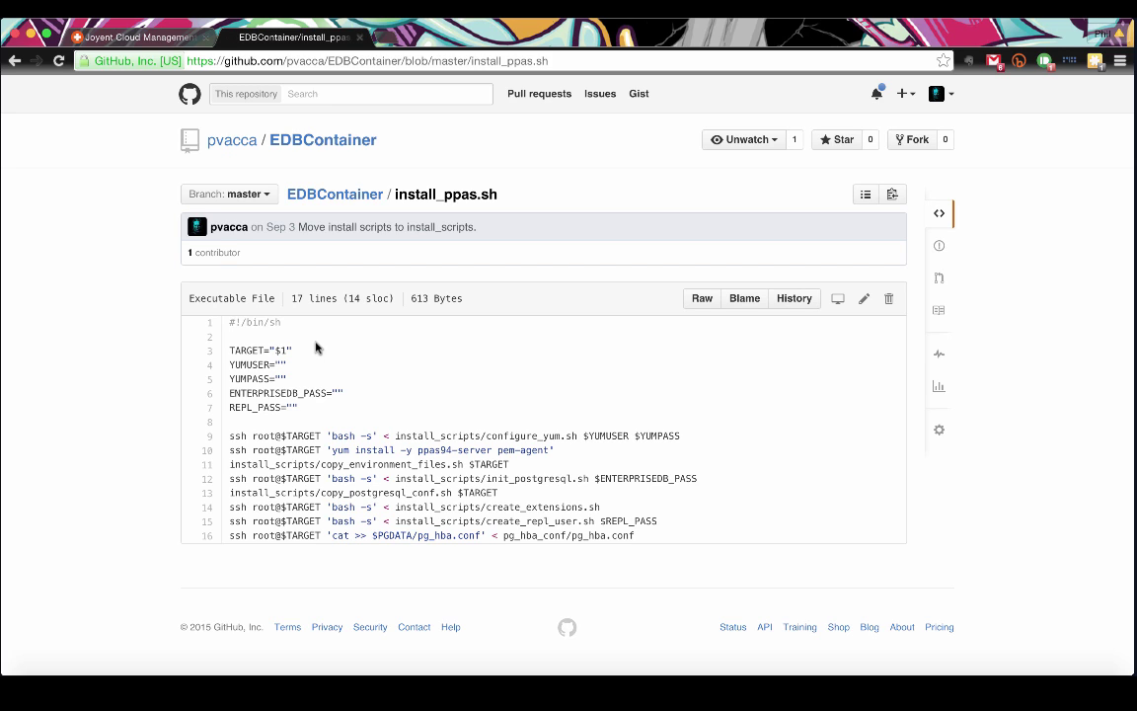
mouse_move(281, 369)
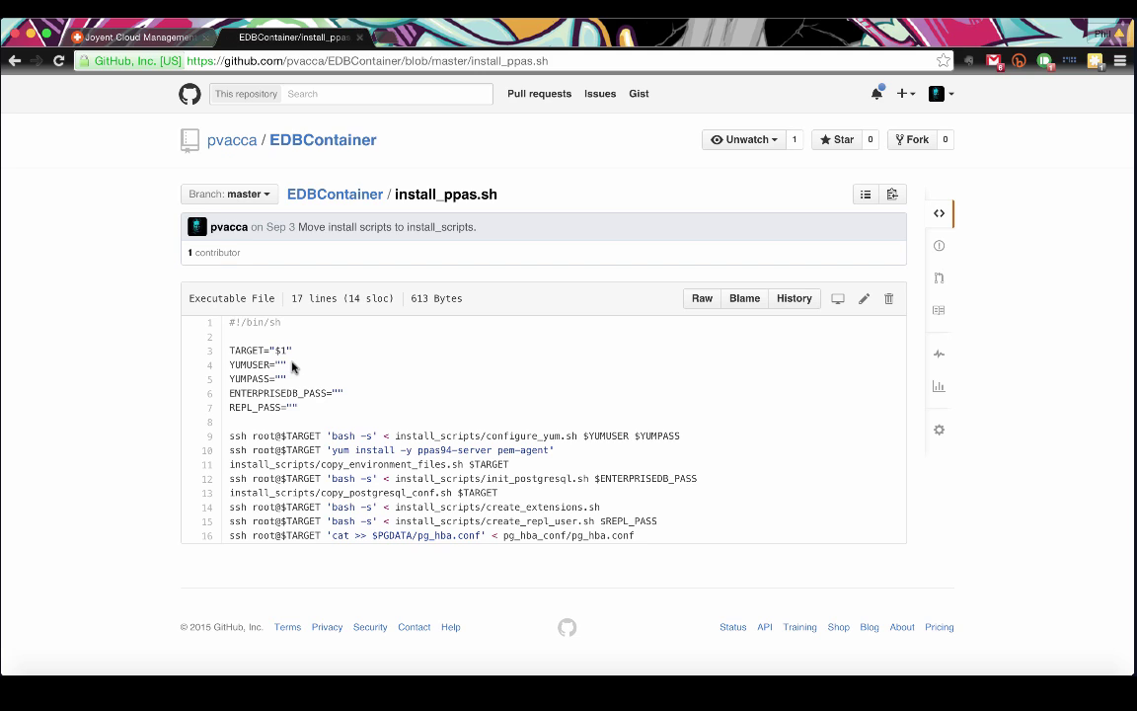
mouse_move(264, 379)
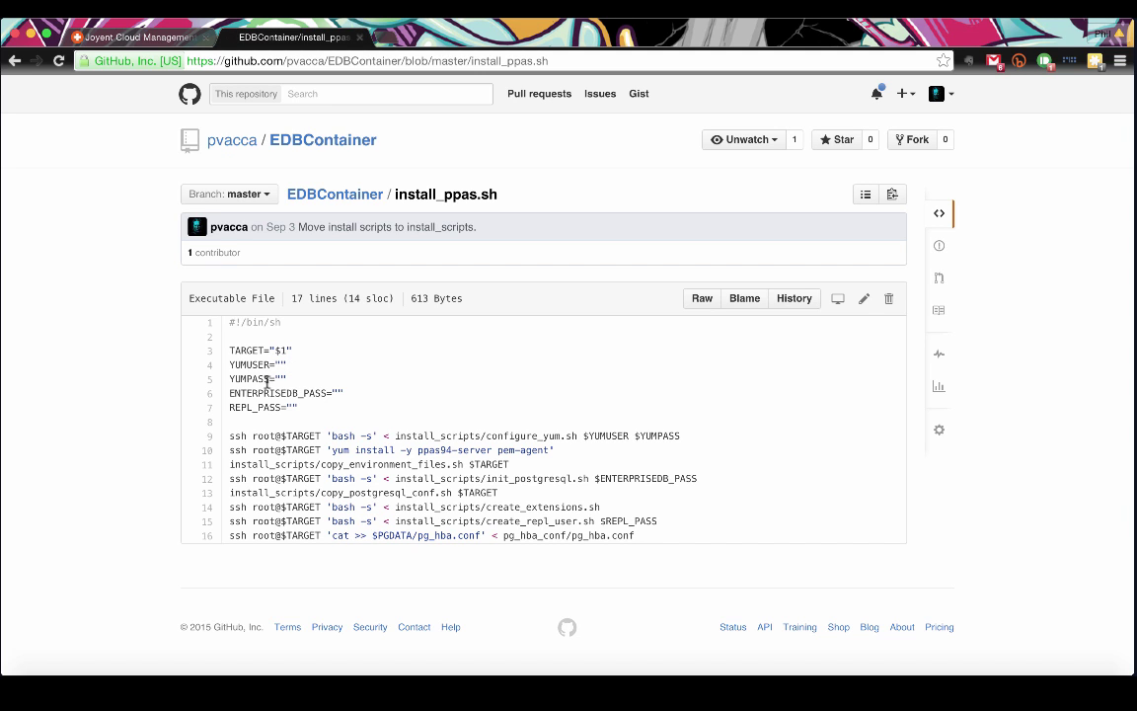
mouse_move(324, 371)
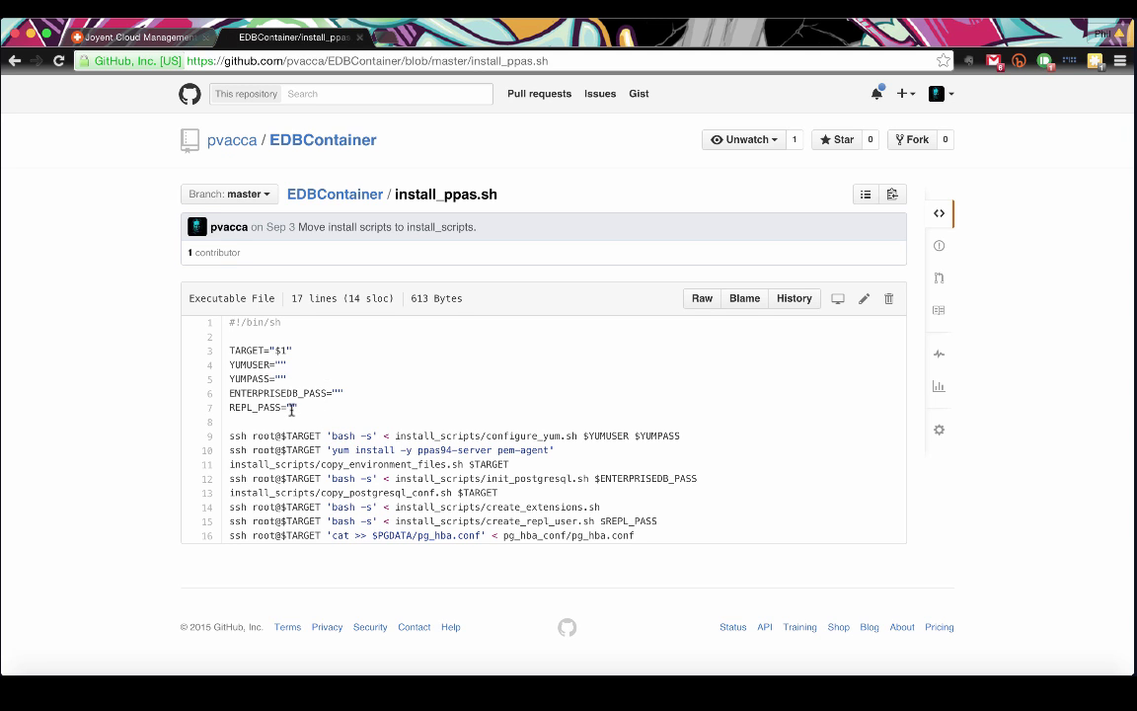
mouse_move(331, 419)
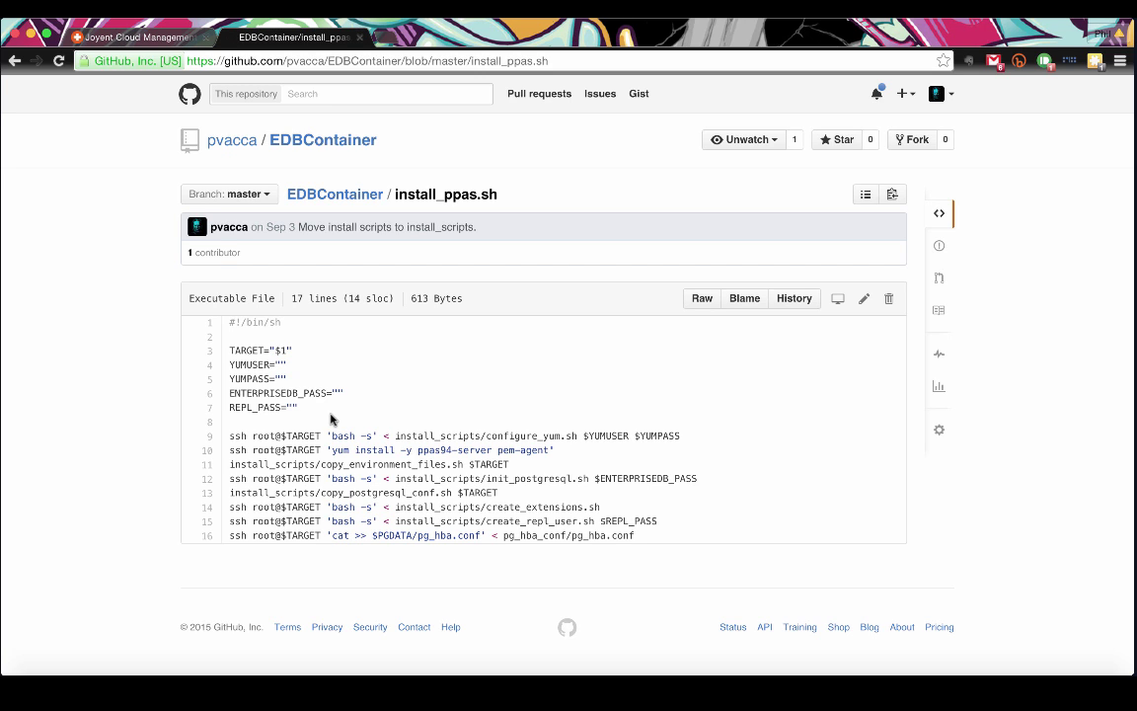
mouse_move(336, 194)
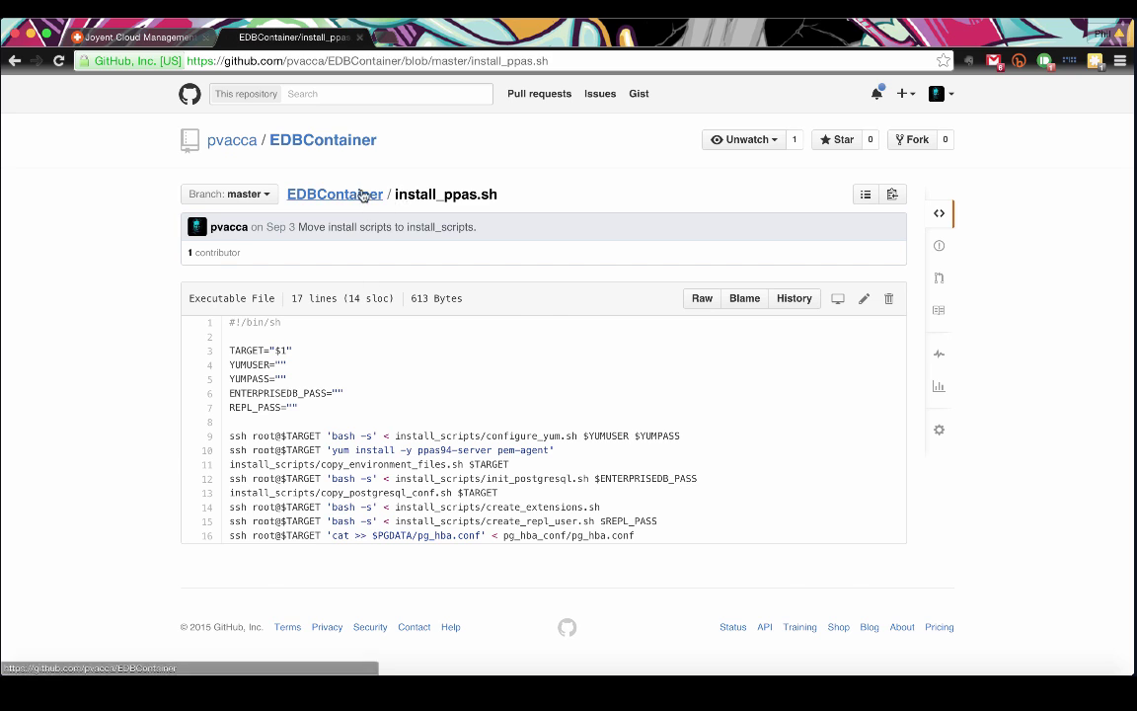
Step: View pg_hba.conf in the pg_hba_conf folder to check its replication and enterprisedb host entries
click(334, 194)
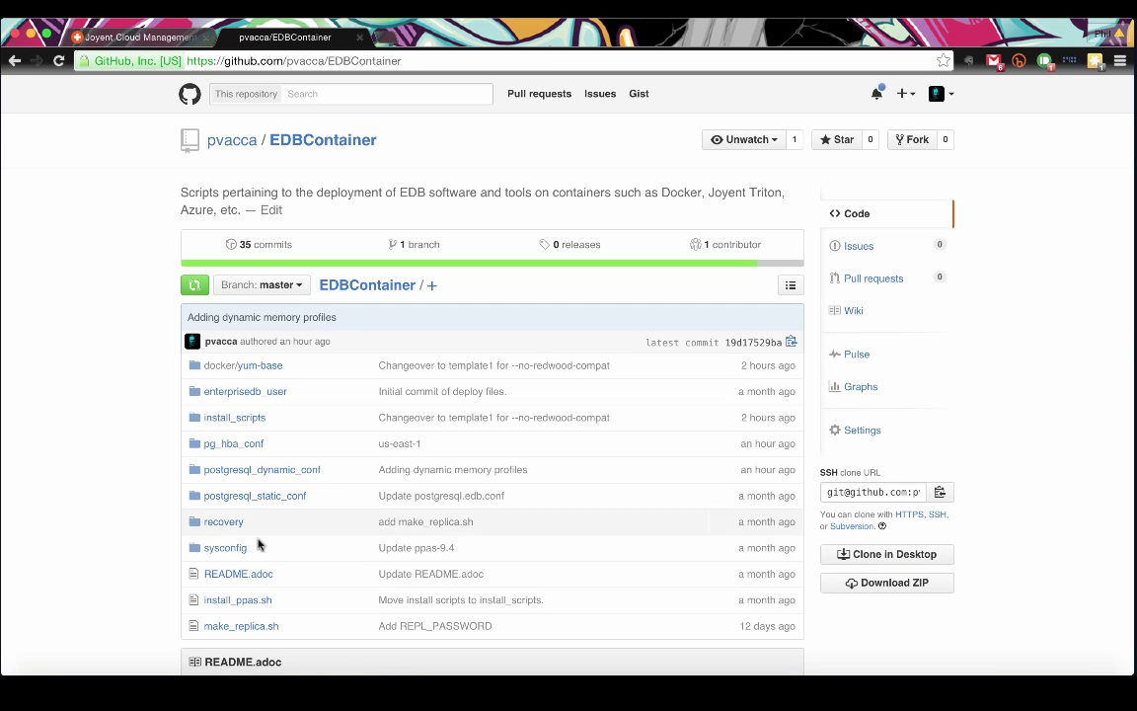
click(233, 442)
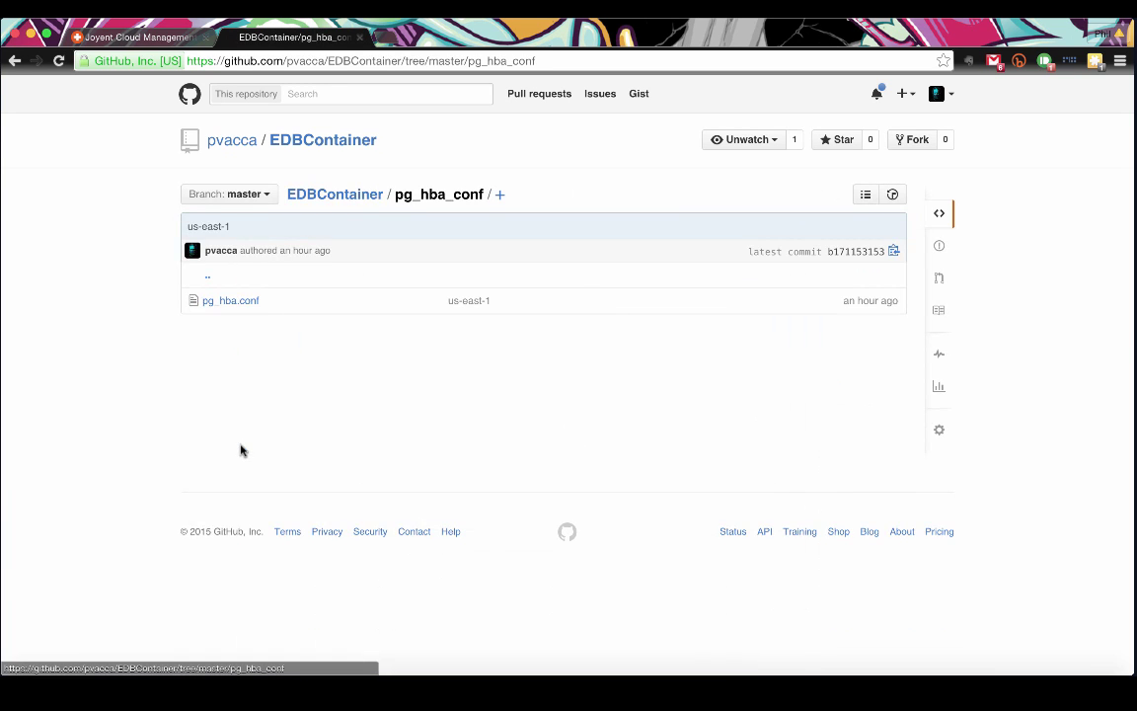
click(229, 301)
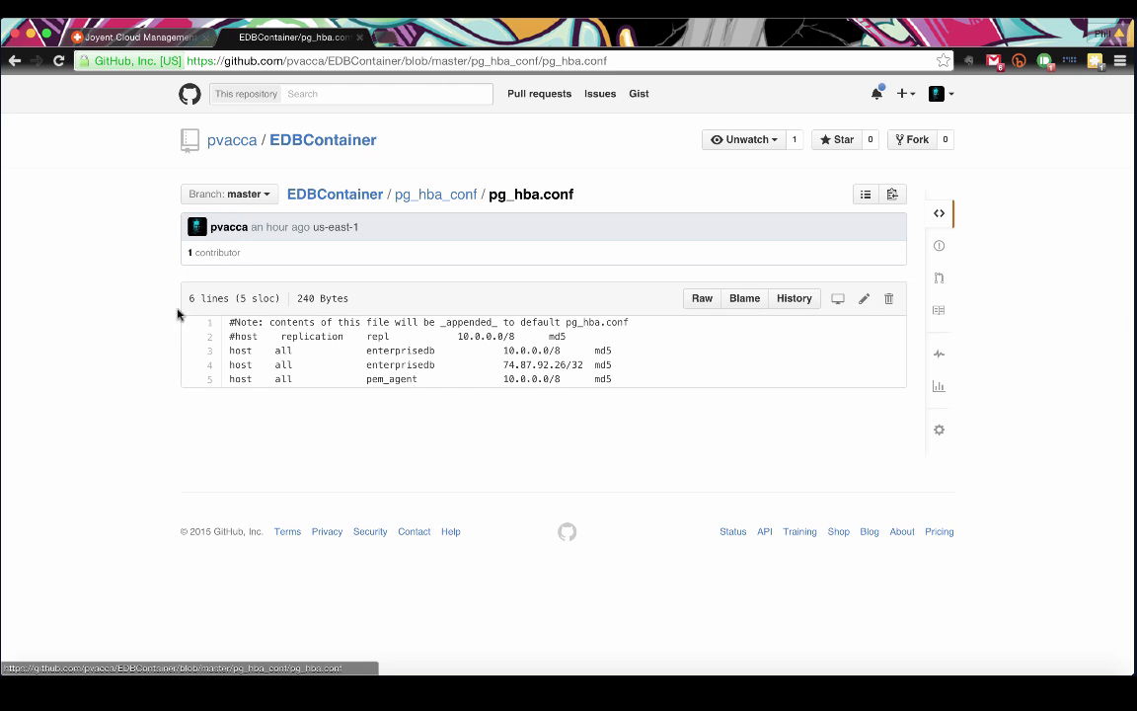
mouse_move(127, 326)
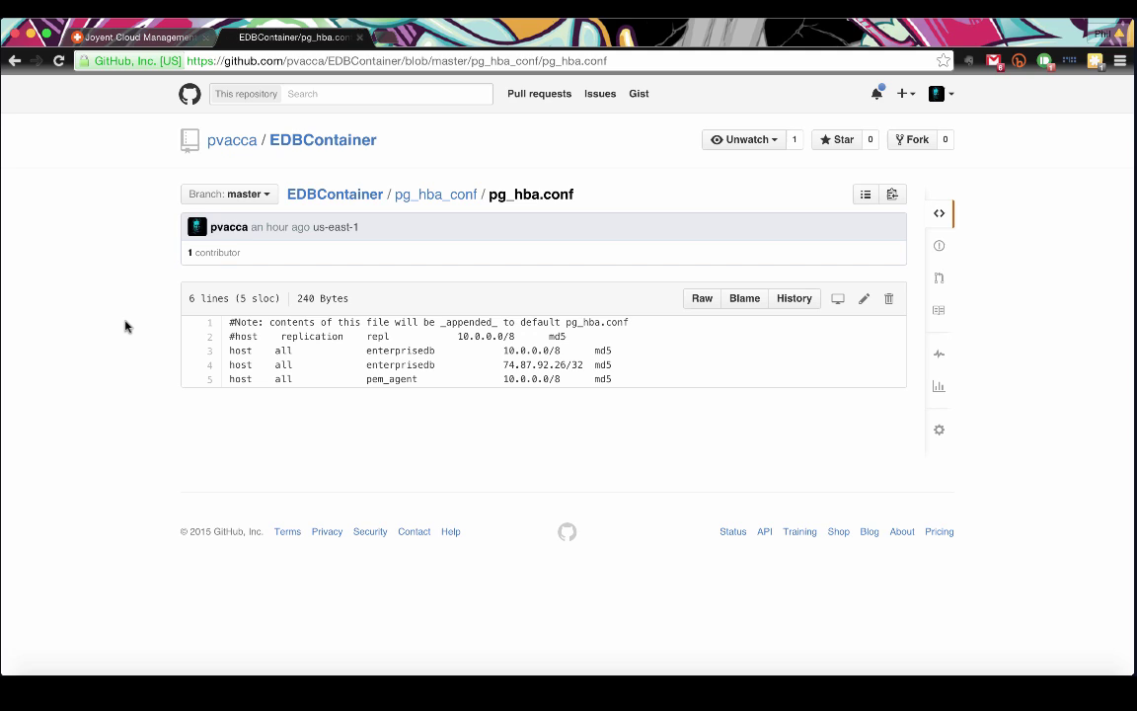
mouse_move(472, 336)
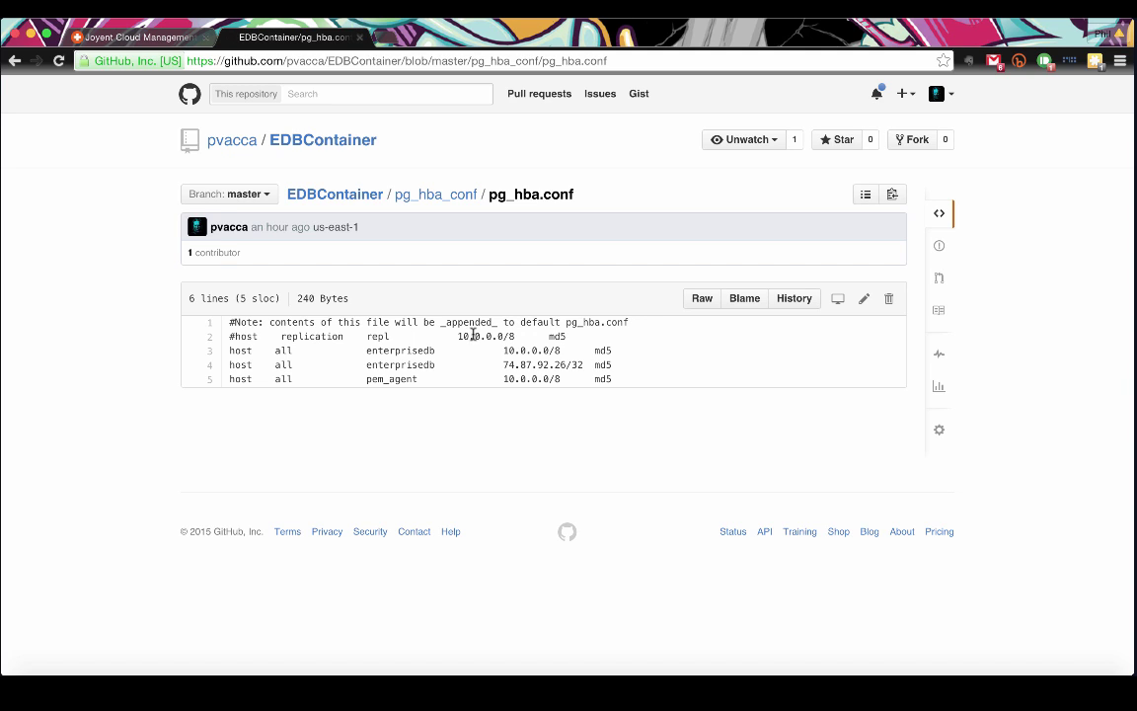
mouse_move(403, 335)
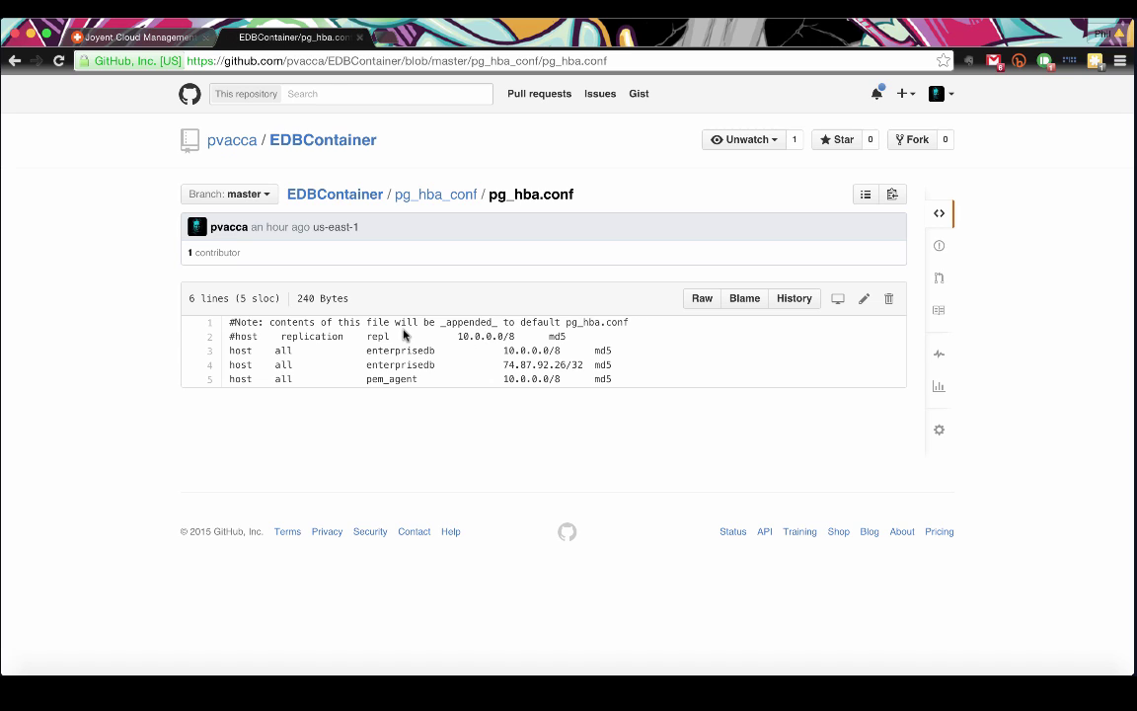
mouse_move(493, 349)
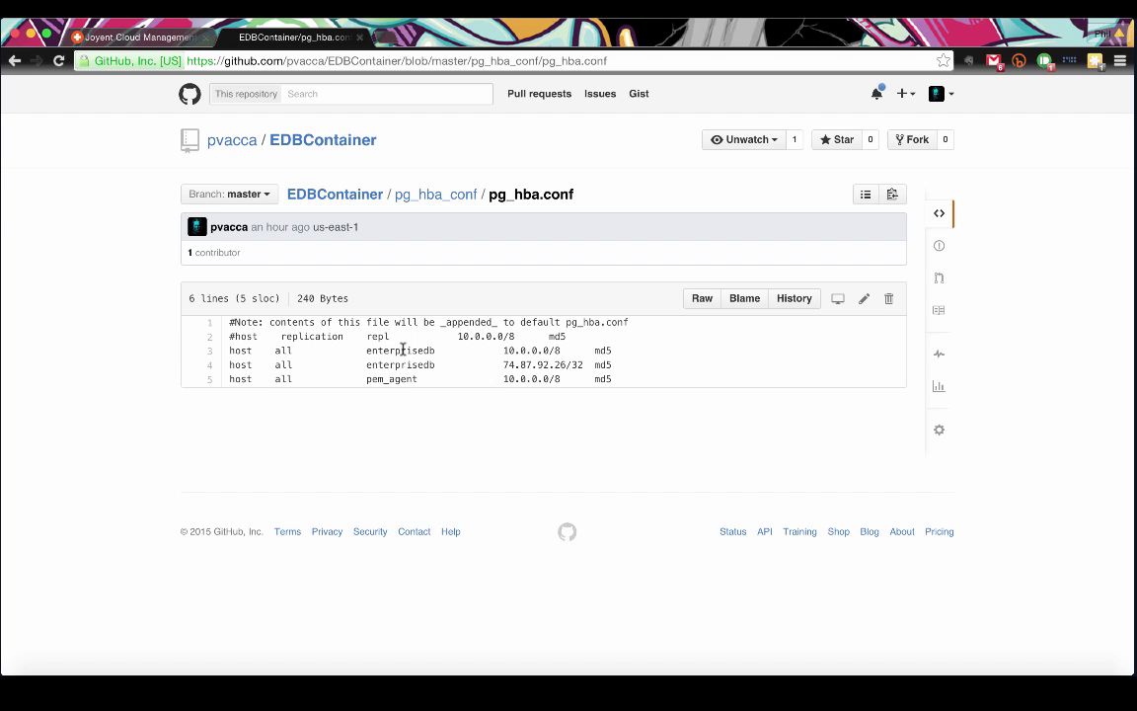
mouse_move(395, 391)
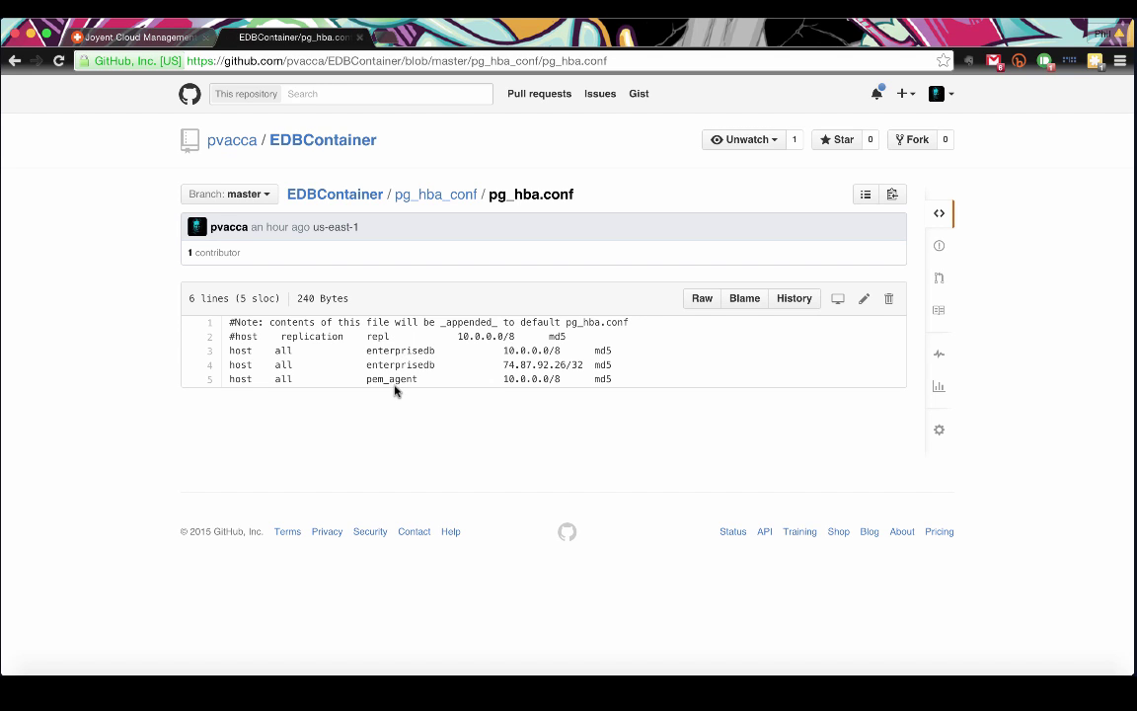
mouse_move(383, 434)
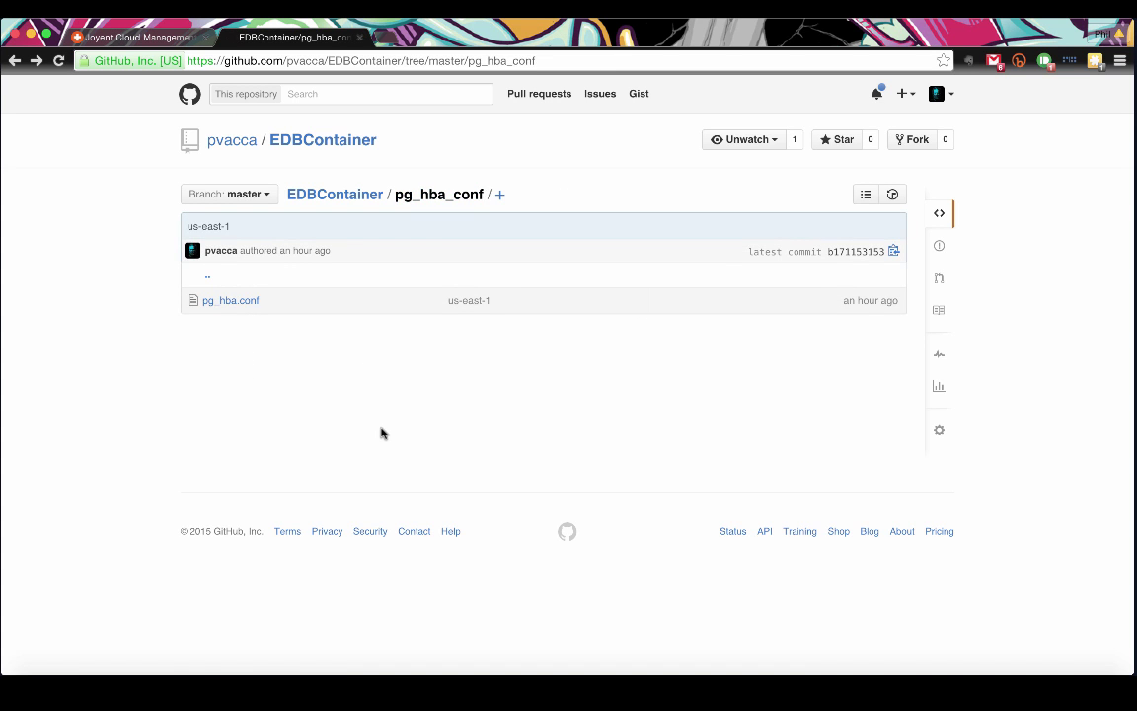
Step: Return to the repository root and bring the README's PPAS-on-Triton install instructions into view
click(336, 193)
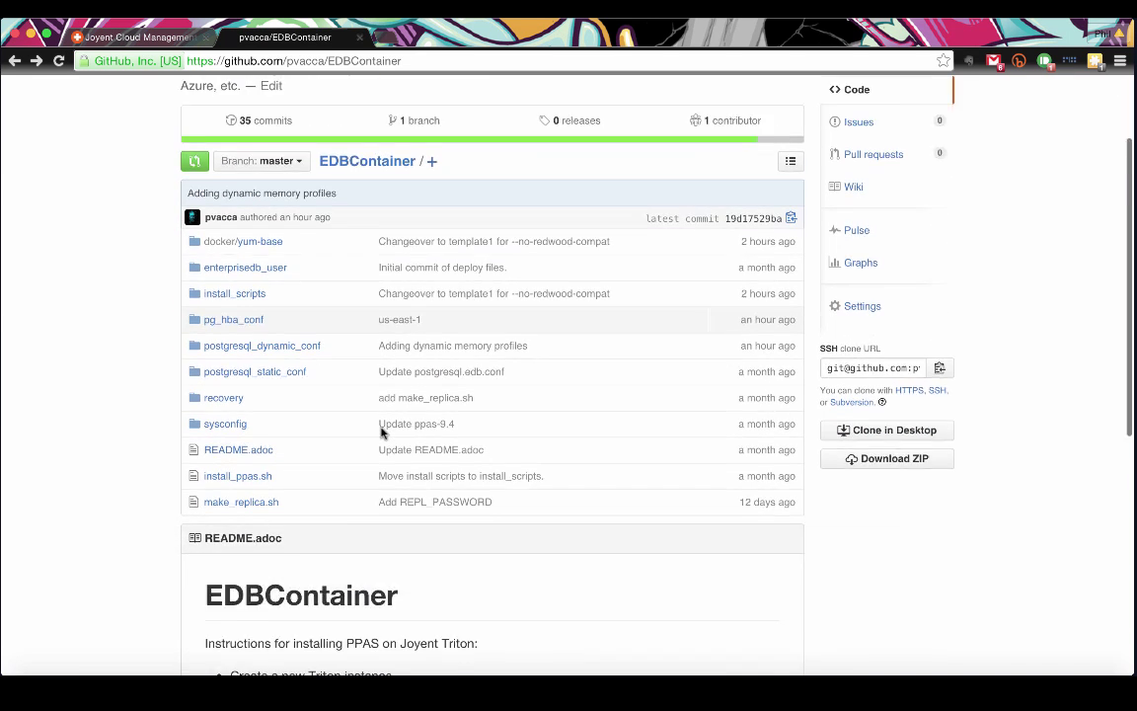
scroll(down, 3)
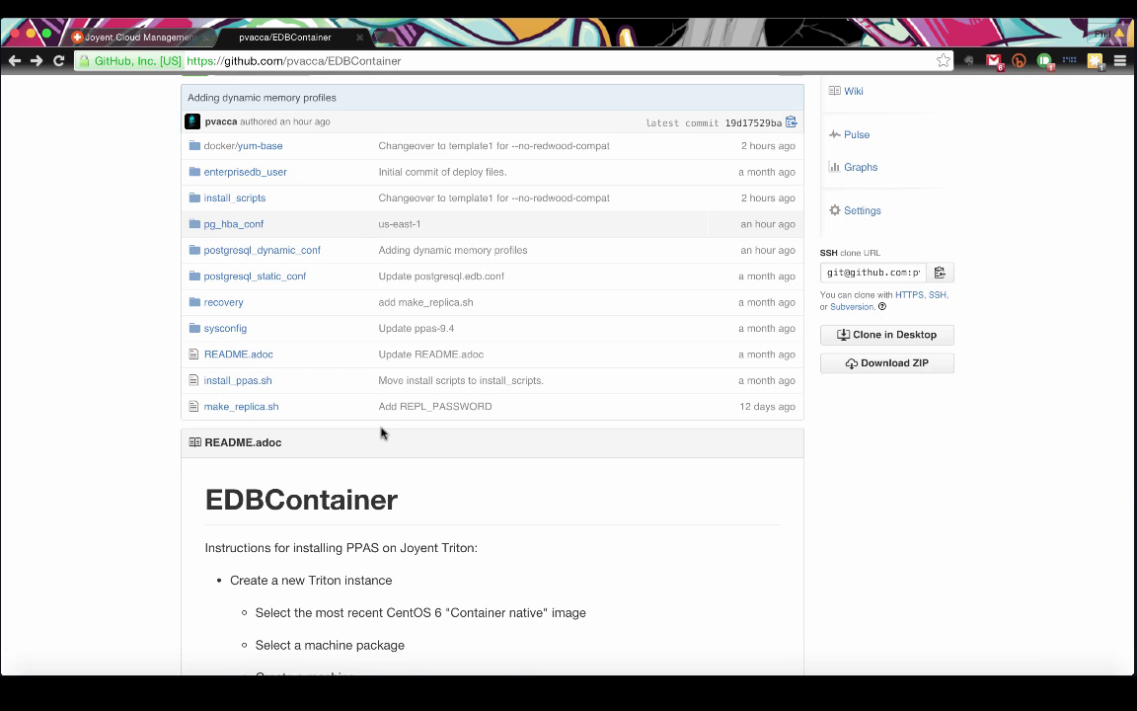
scroll(down, 3)
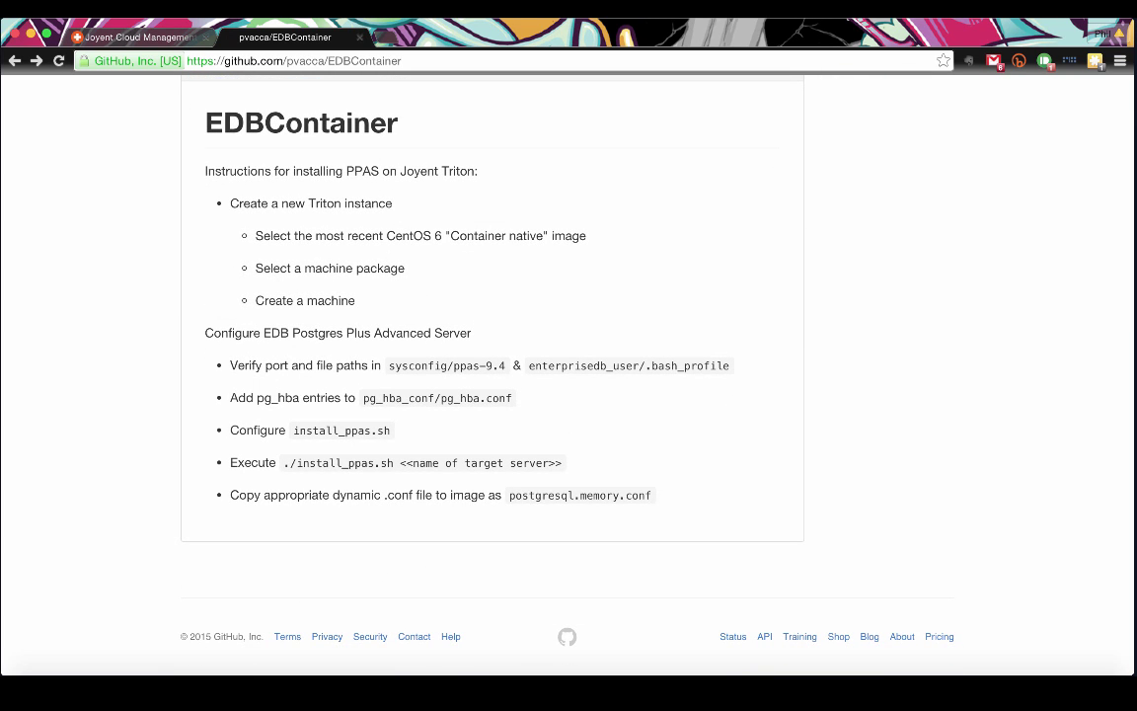
mouse_move(1011, 549)
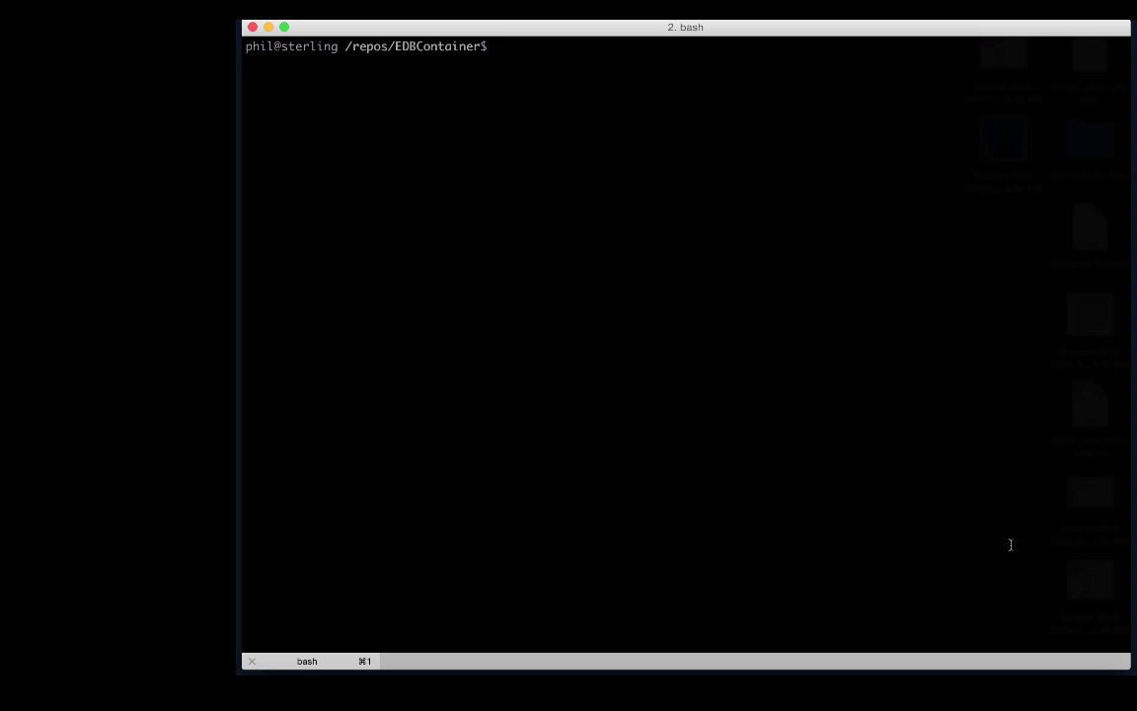
Step: Run sdc-listimages filtered to centos-6 smartmachine images, sorted newest first, showing the top image's id
text(sdc-listimages |json -a -c "this.name === 'centos-6' && this.type === 'smartmachine'" version name |sort -r)
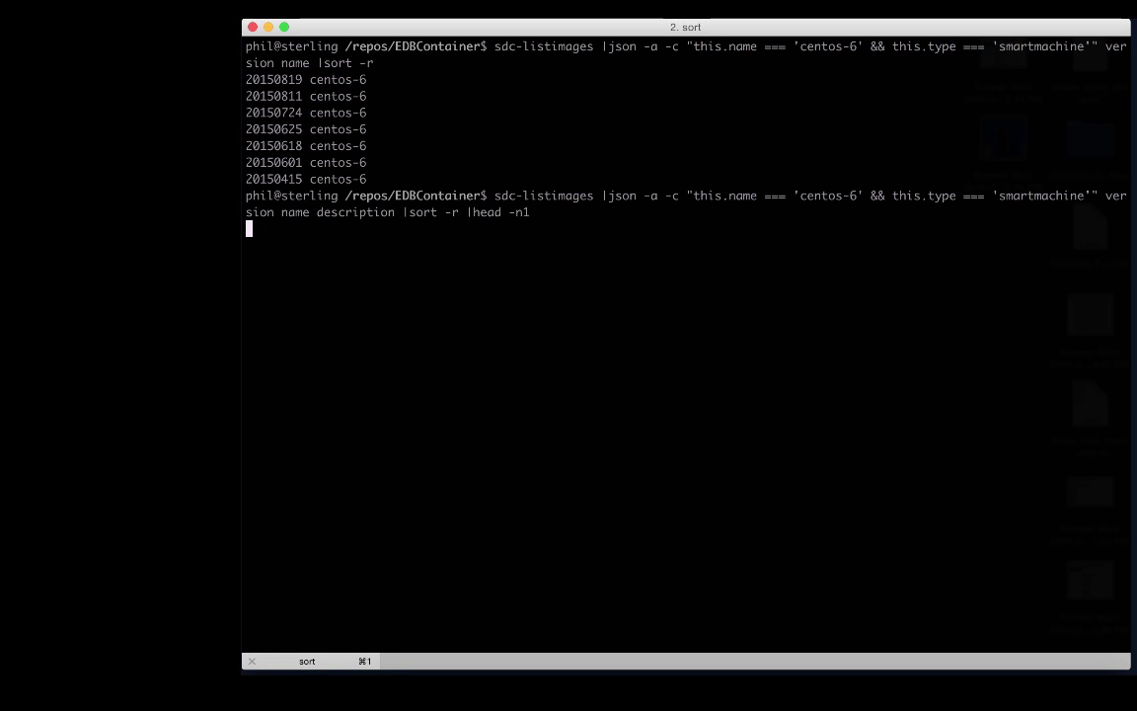
key(Return)
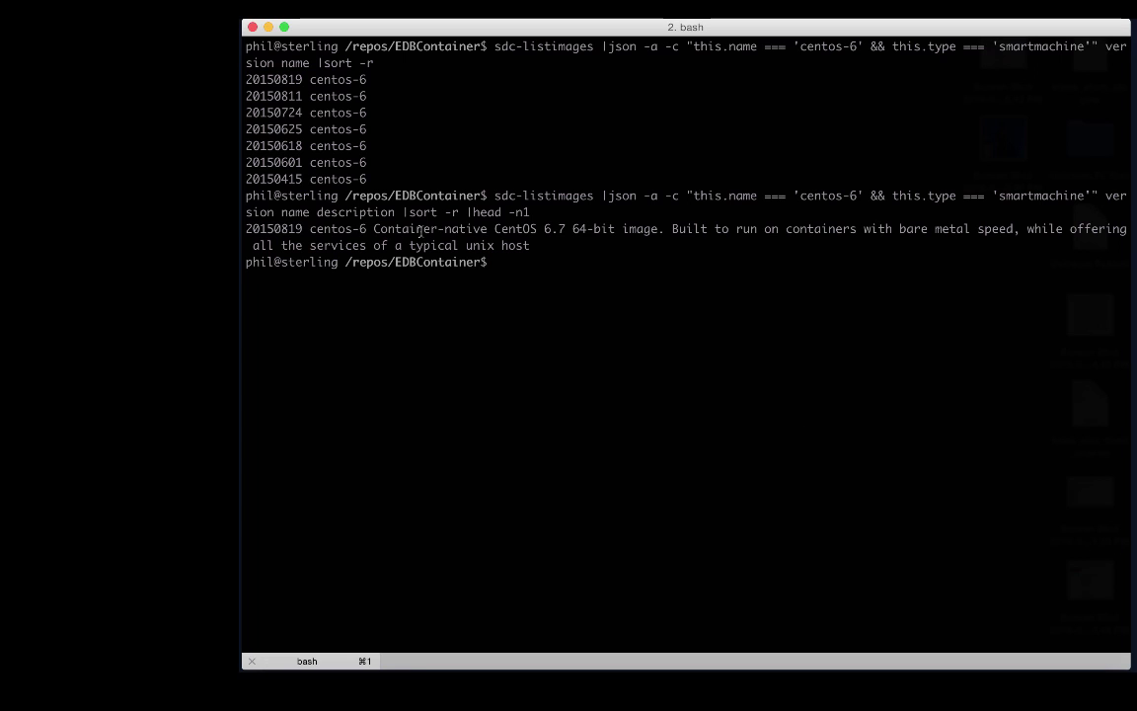
mouse_move(572, 229)
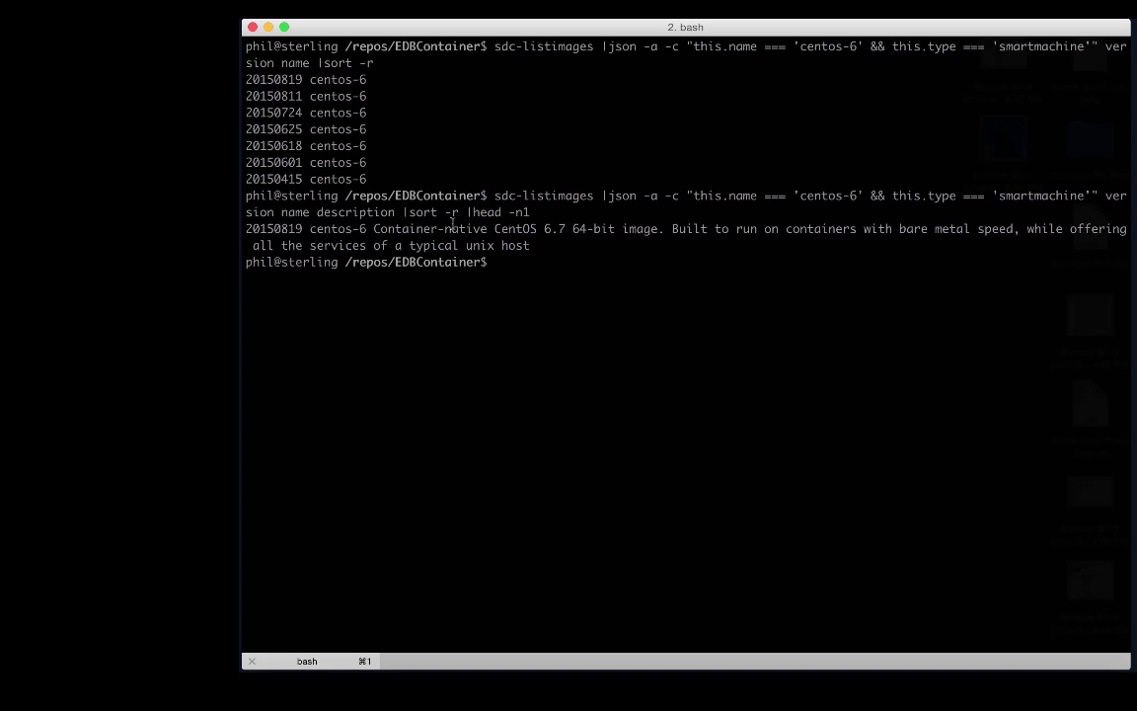
mouse_move(466, 211)
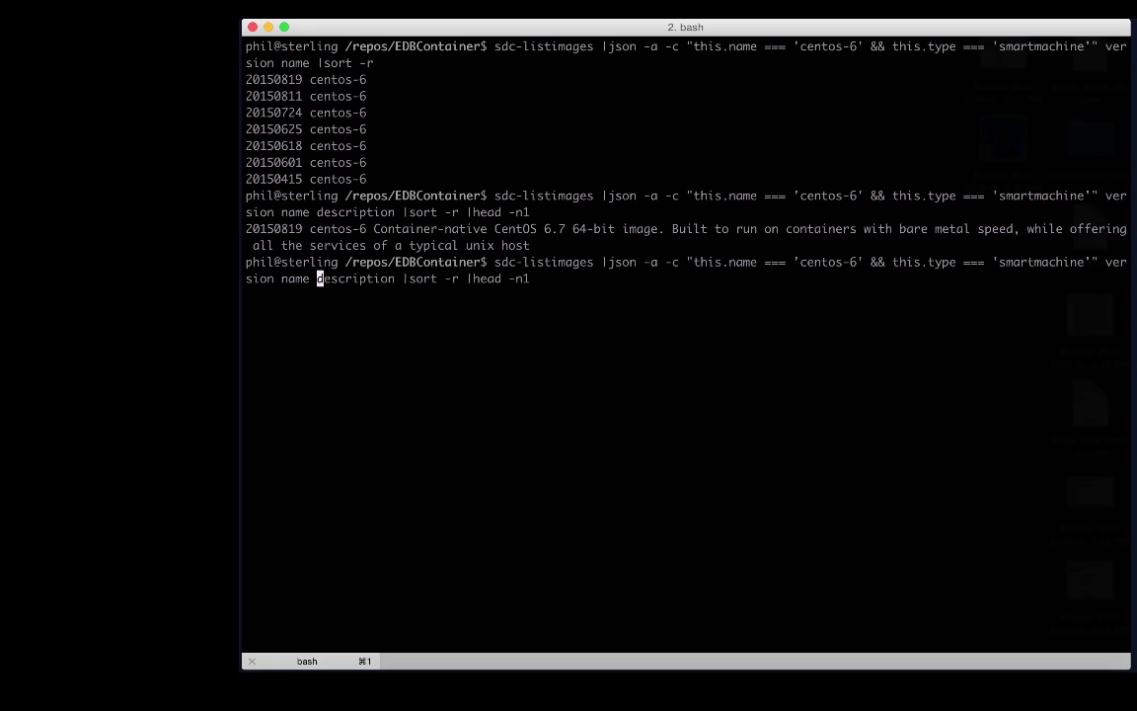
key(Enter)
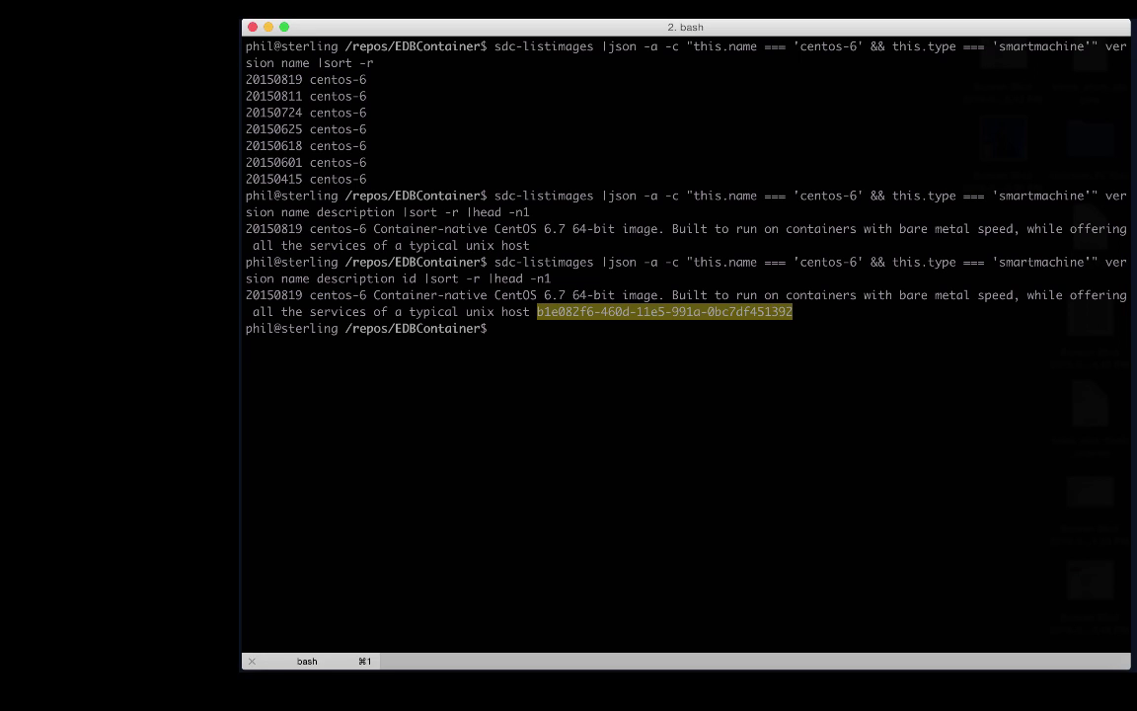
Step: Run sdc-listpackages filtered to t4 packages, listing name, memory, swap and id
text(sdc-listpackages |json -a -c "/^t4/.test(this.name)" name memory swap)
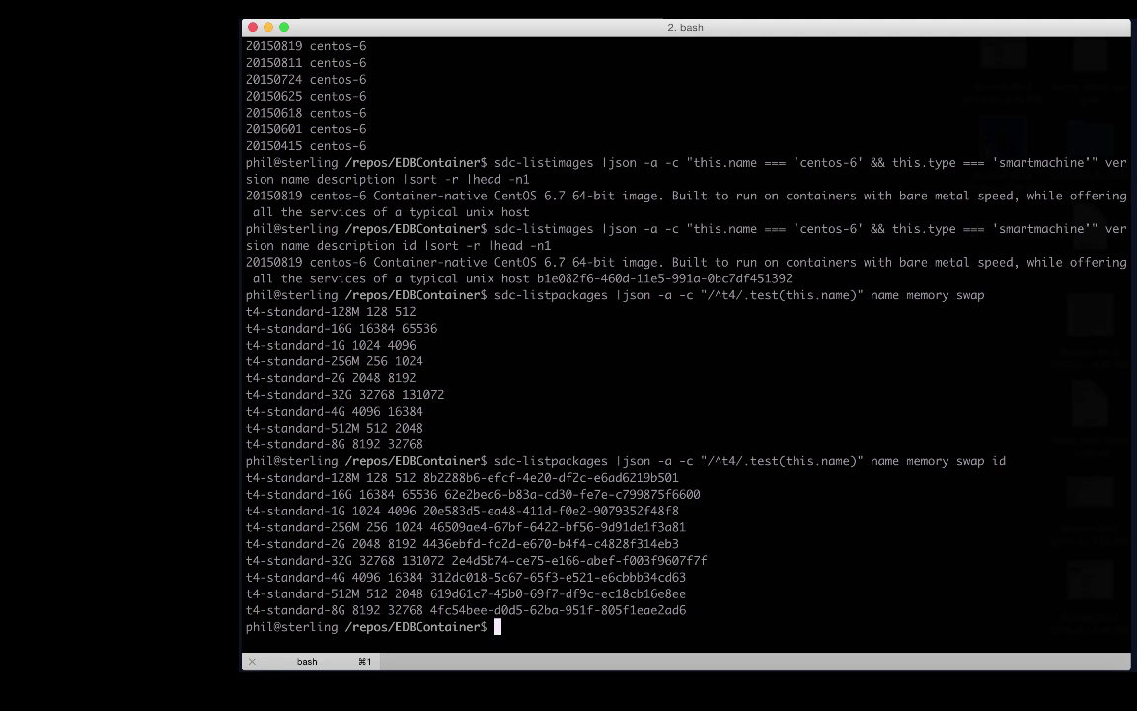
Step: Create the hermes container with sdc-createmachine from image b1e082f6-460d-11e5-991a-0bc7df451392 and the 4G package
text(sdc-cre)
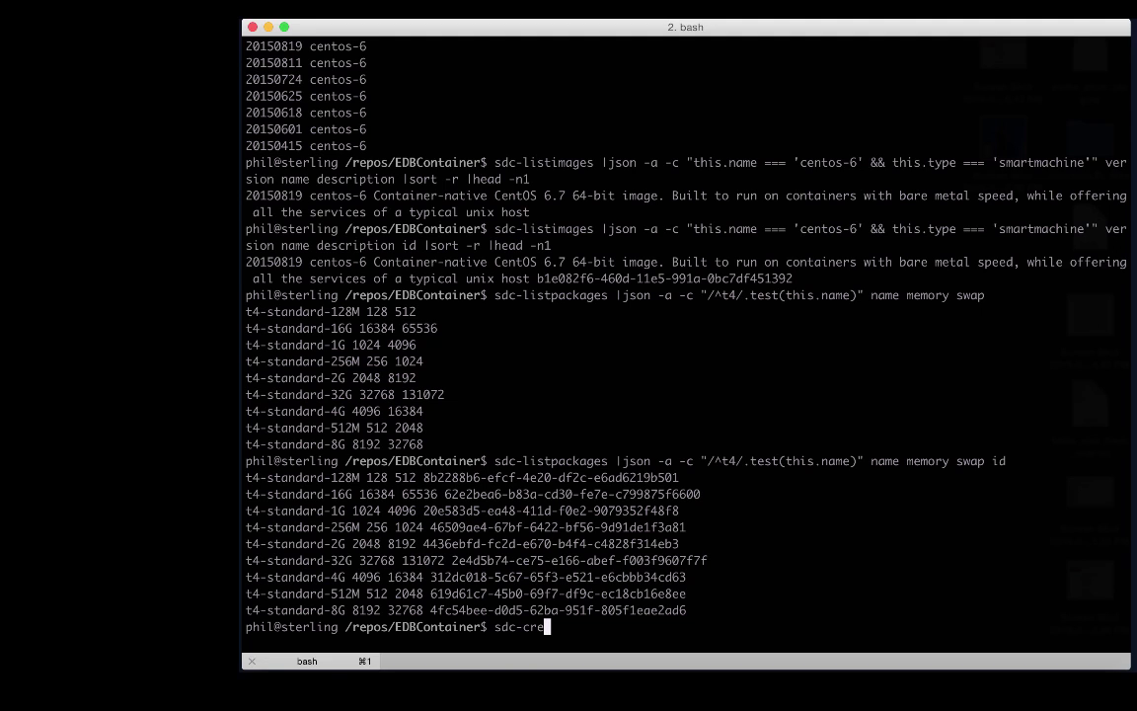
text(atemachine --name=her)
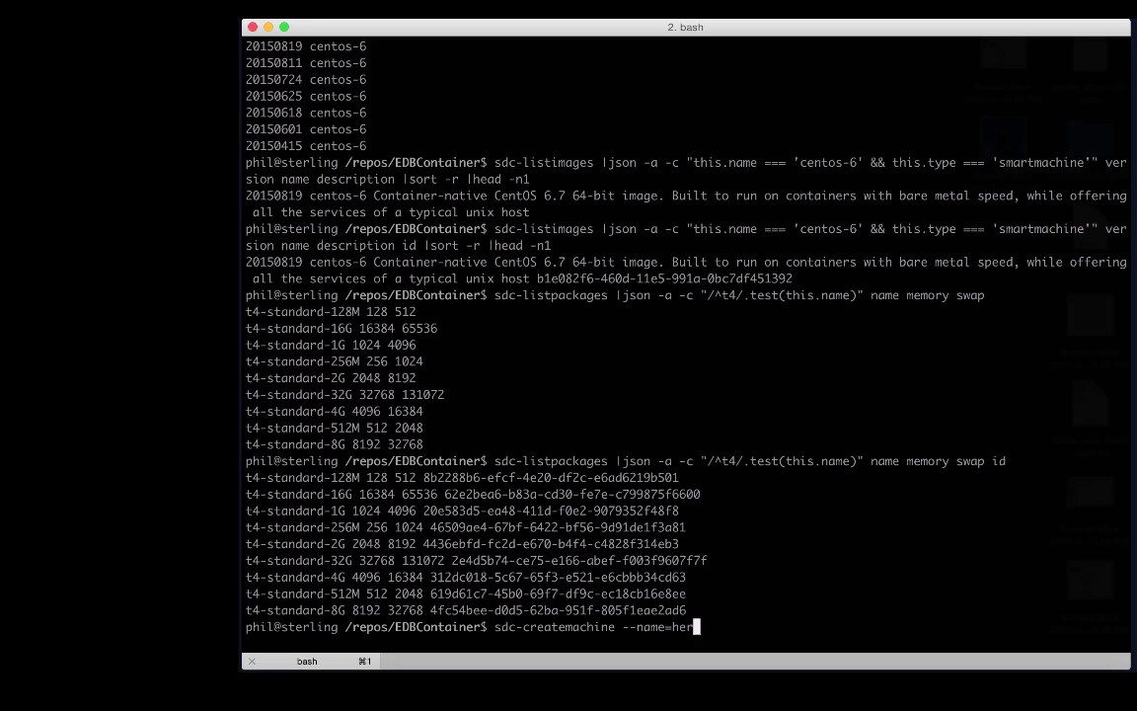
text(mes --)
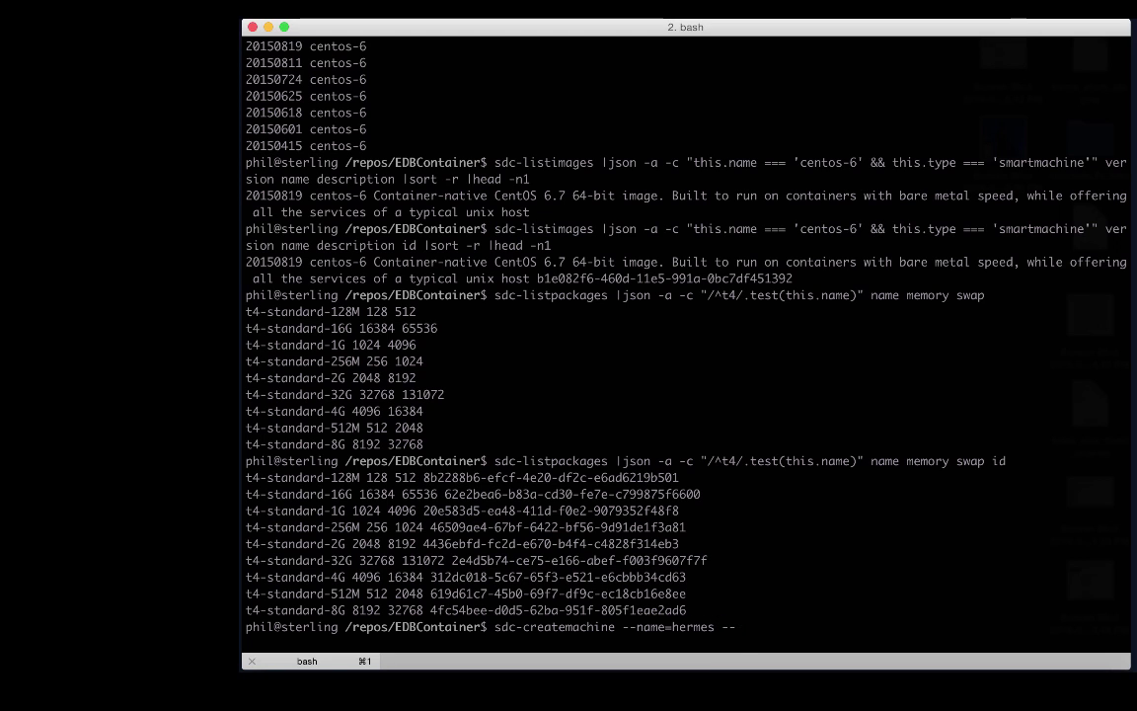
text(--image=b1e082f6-460d-11e5-991a-0bc7df451392 --package=312dc018-5c67-65f3-e521-e6cbbb34cd63)
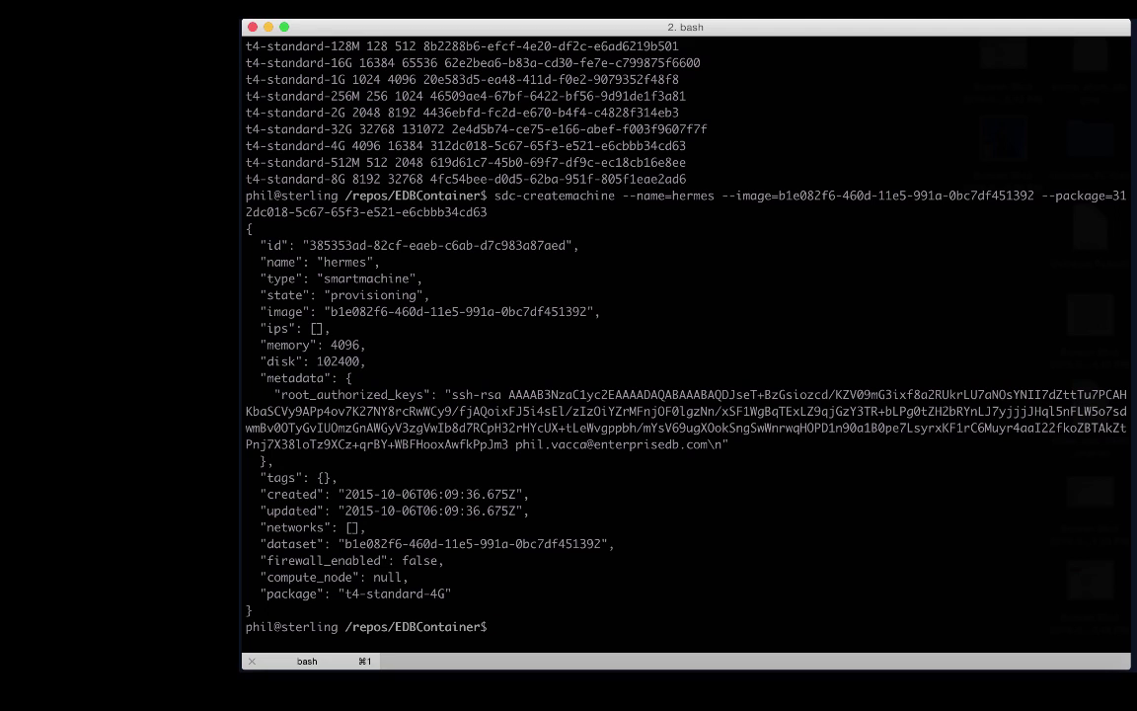
Step: Check with sdc-ls that hermes is provisioning and copy its IP address 72.2.112.254
text(sdc-ls)
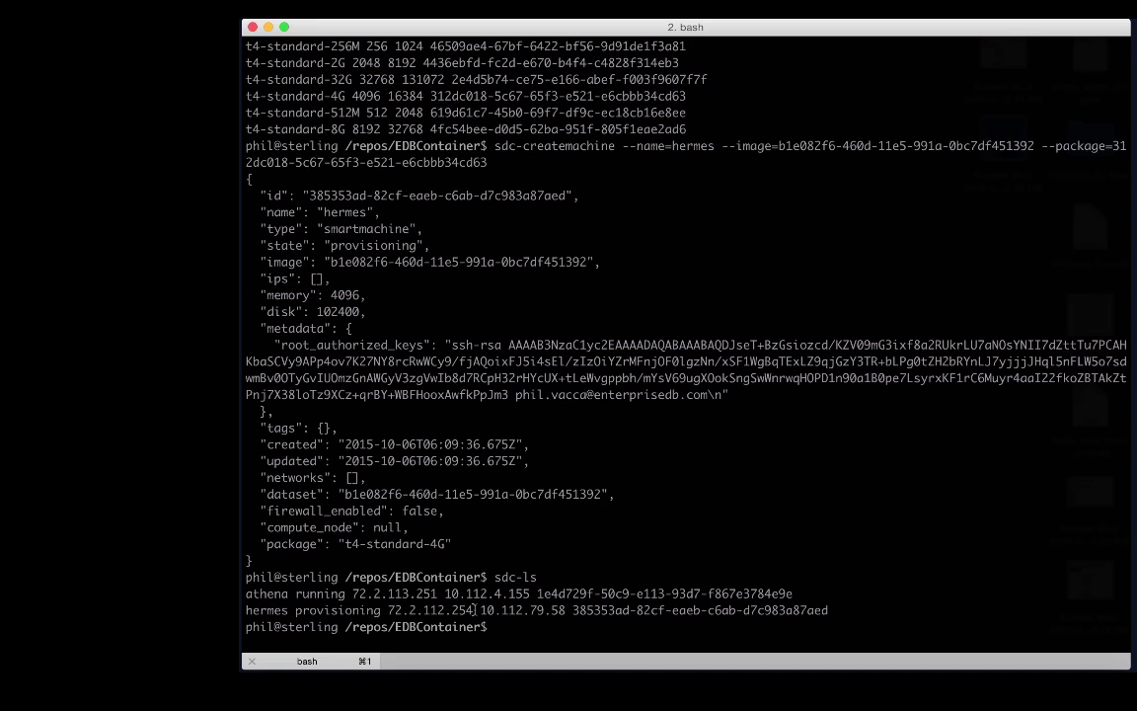
double_click(438, 612)
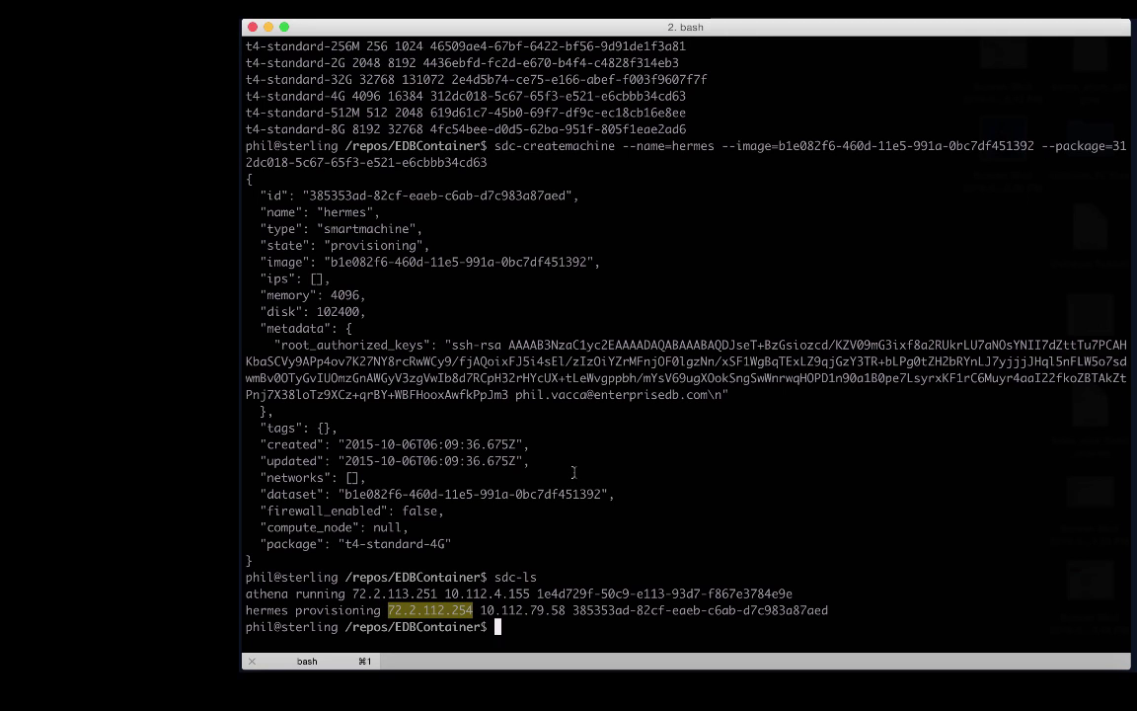
Step: Add '72.2.112.254 hermes' to /etc/hosts, confirm hermes running via sdc-ls, and open install_ppas.sh in vi
text(sudo)
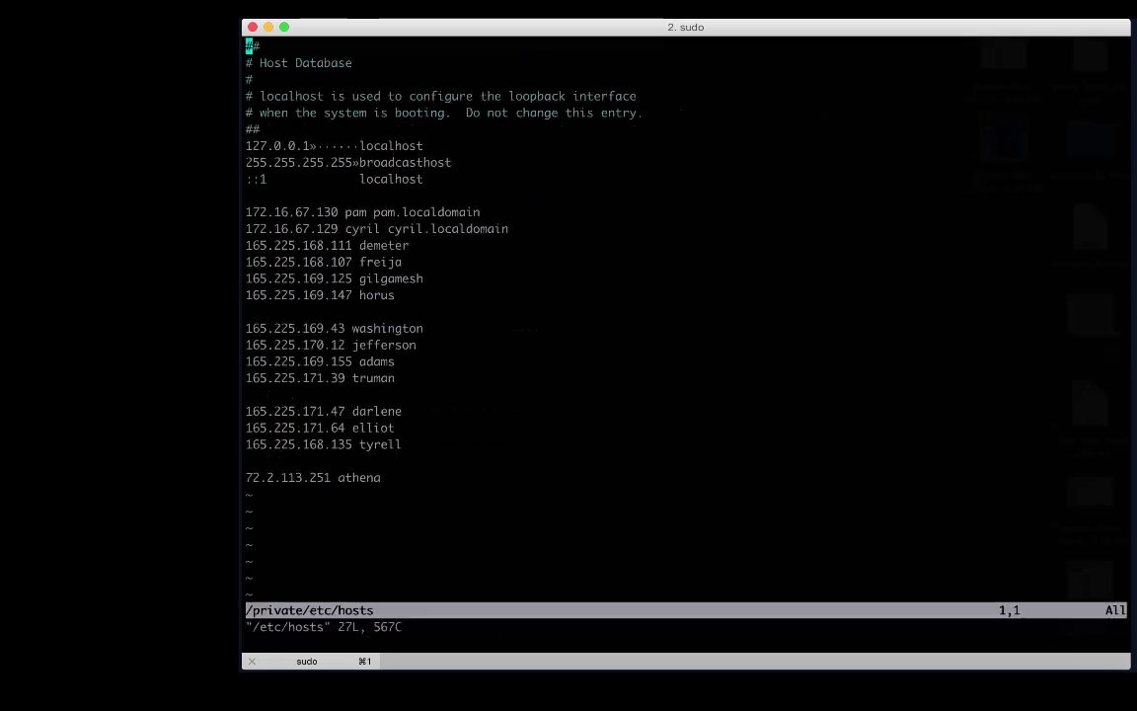
text(72.2.112.254 hermes)
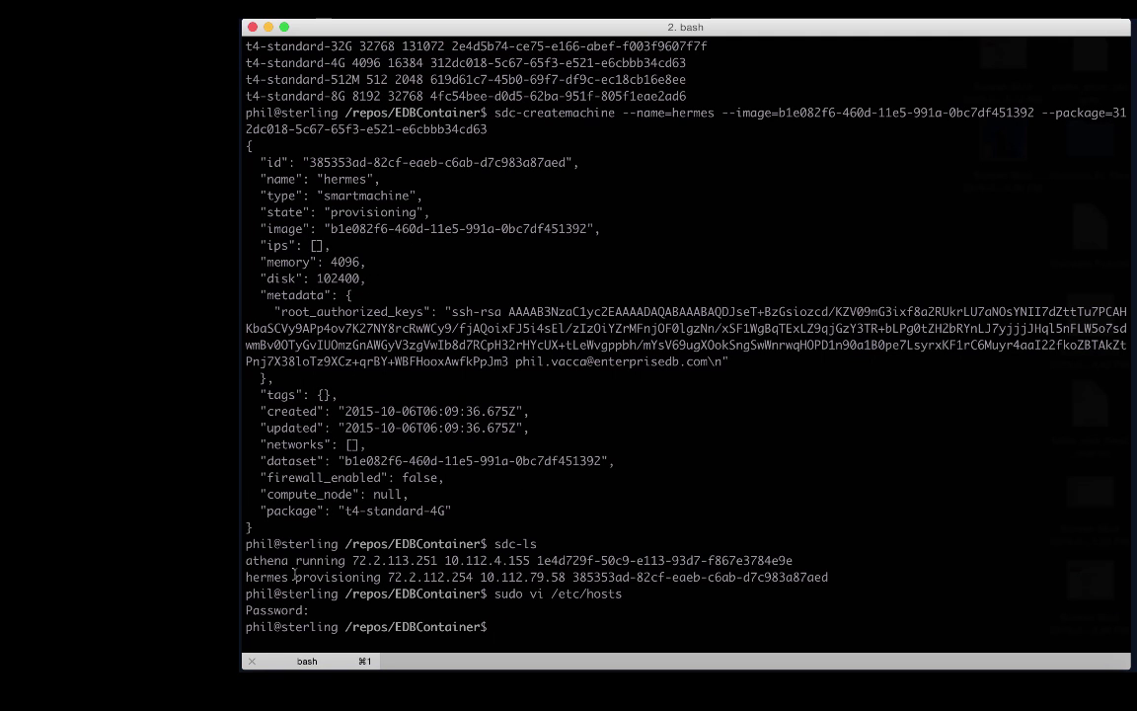
text(sdc-ls)
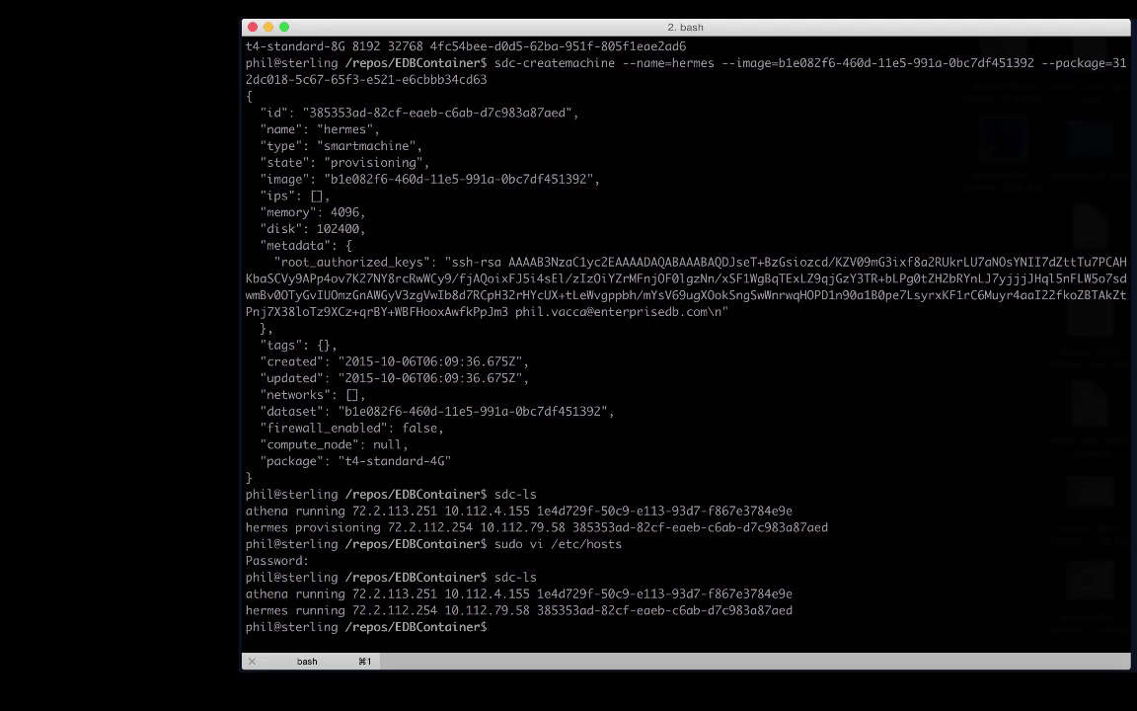
text(vi install_ppas.sh)
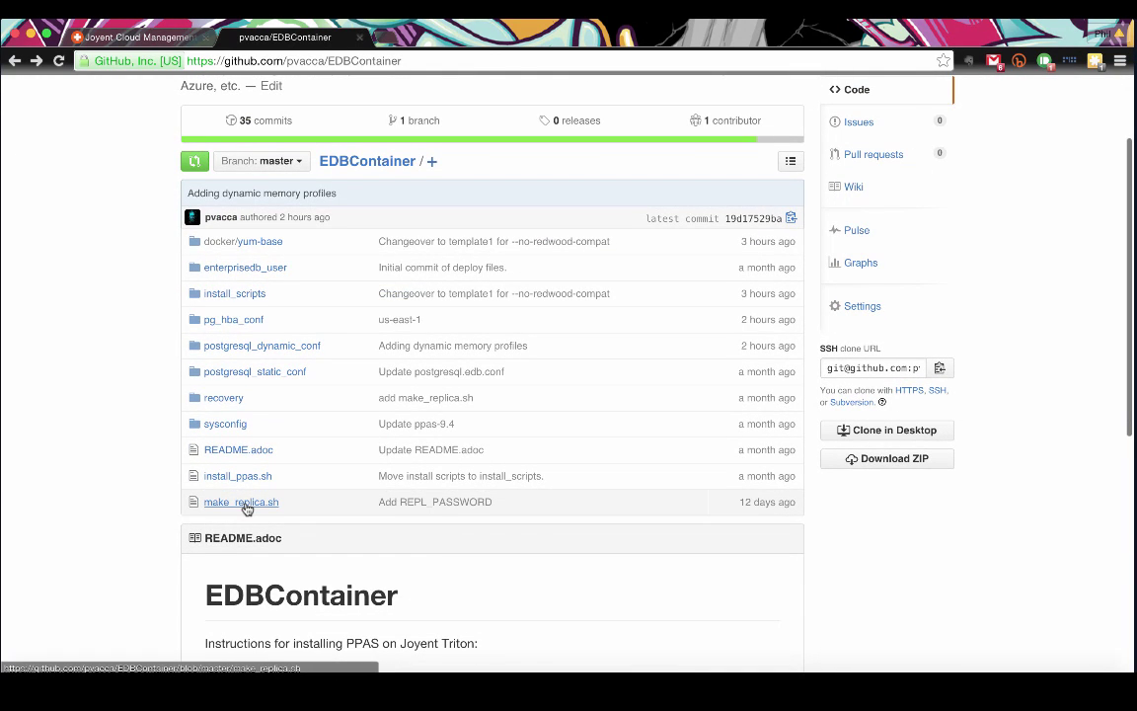
Step: View the make_replica.sh script with its TARGET, PRIMARY and REPL_PASSWORD variables
click(241, 503)
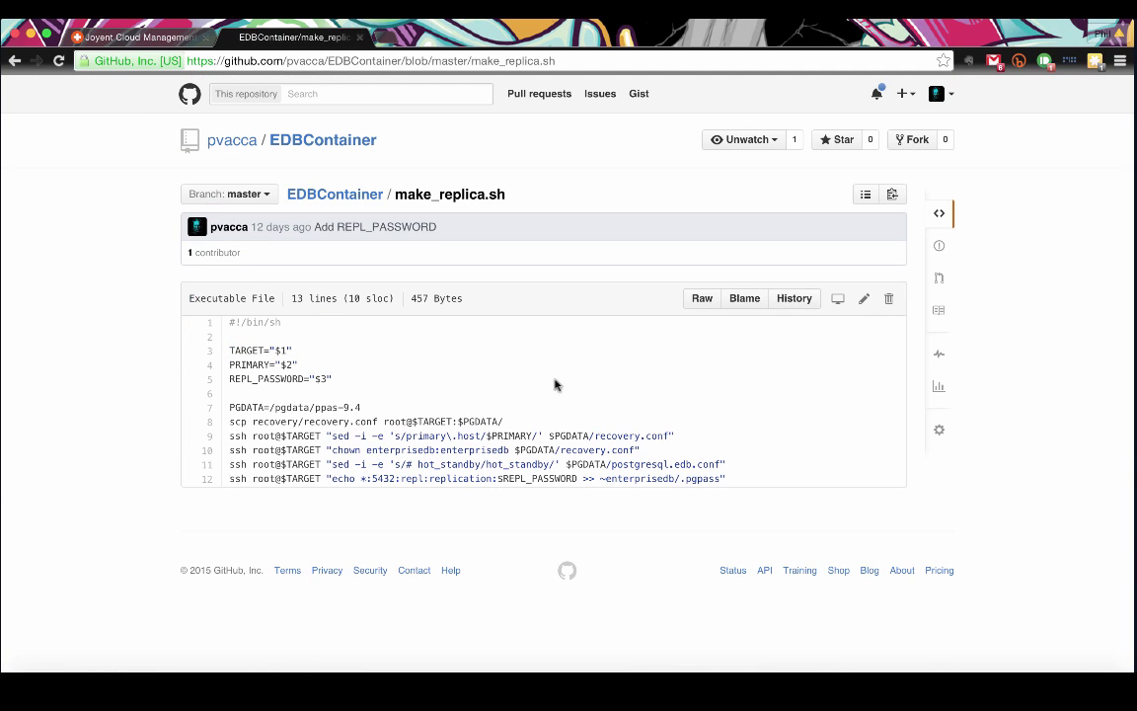
mouse_move(255, 351)
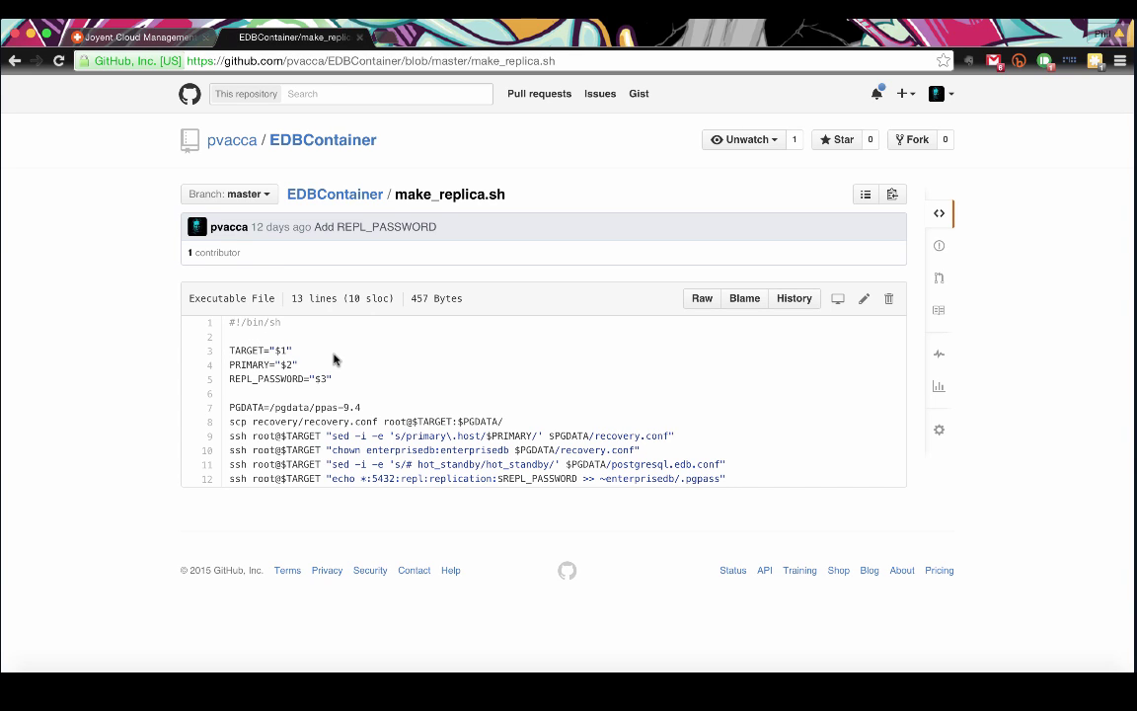
mouse_move(344, 404)
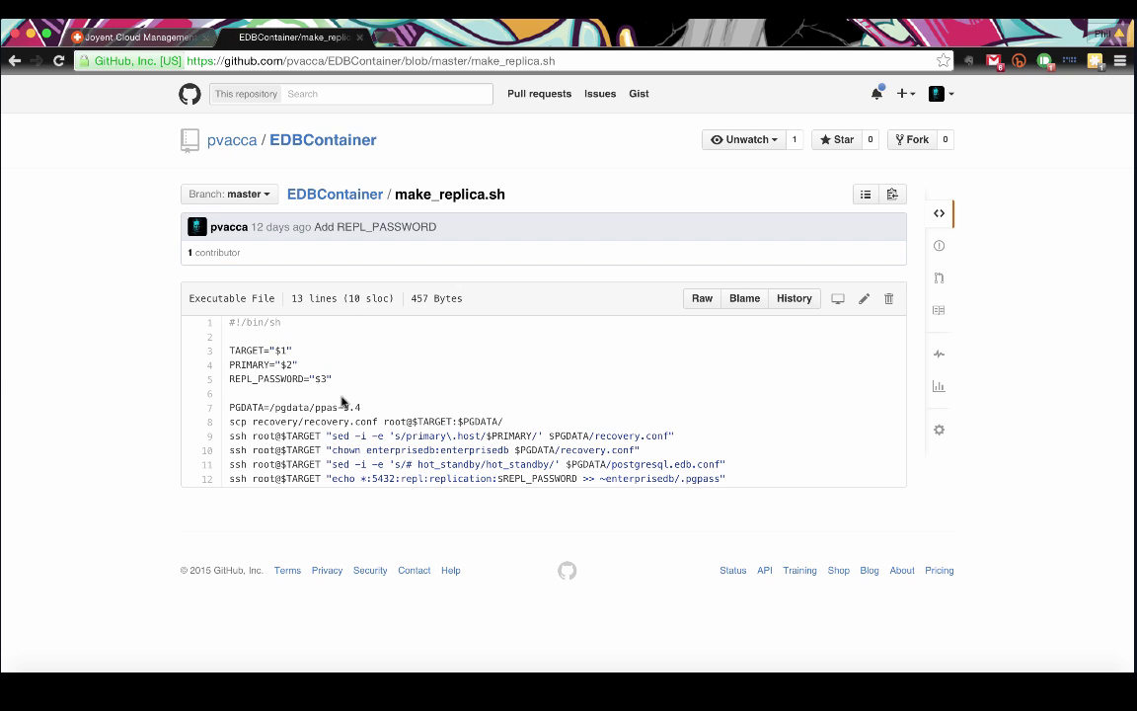
mouse_move(282, 395)
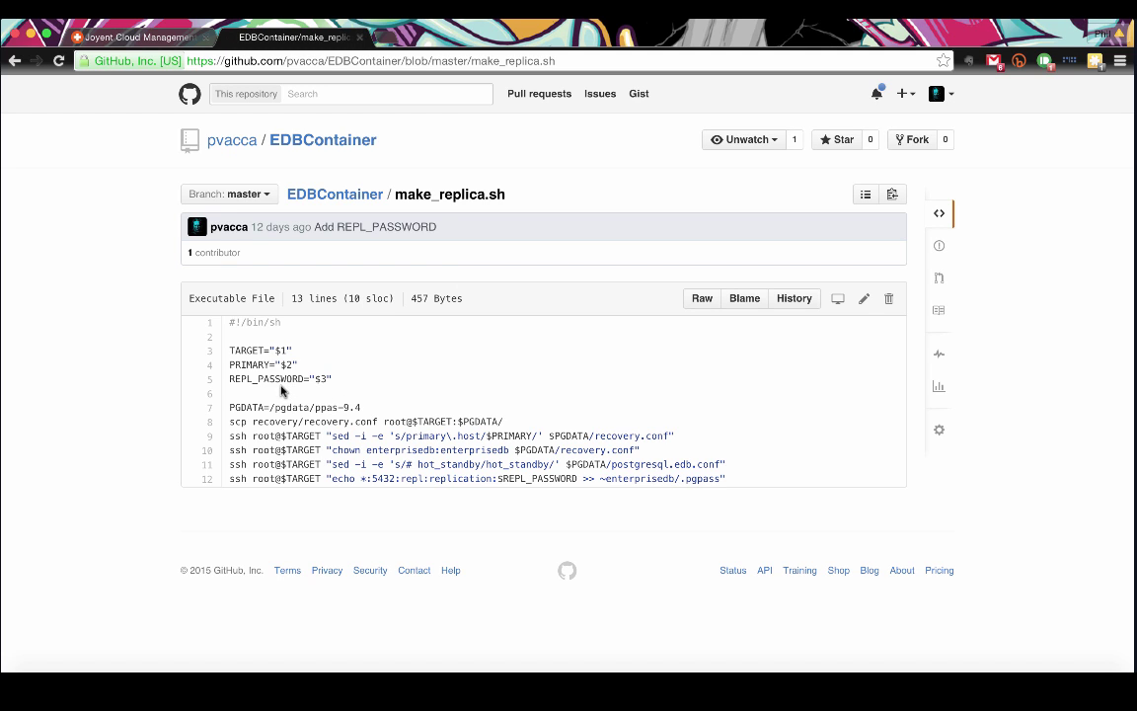
mouse_move(275, 383)
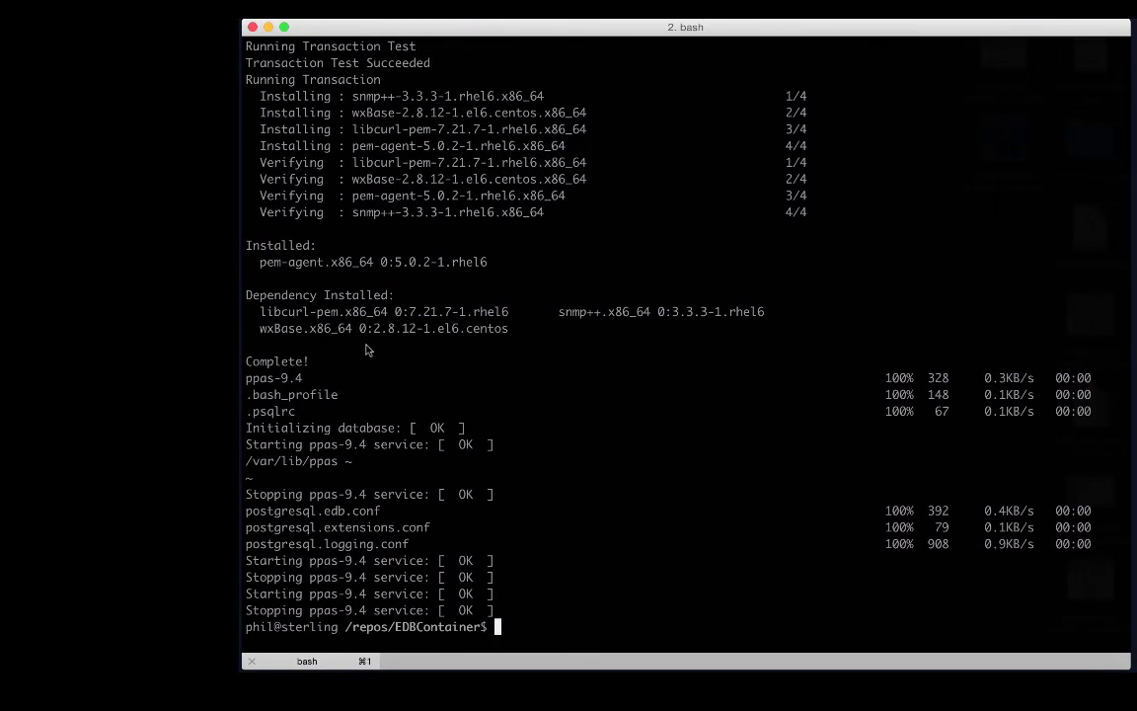
mouse_move(470, 474)
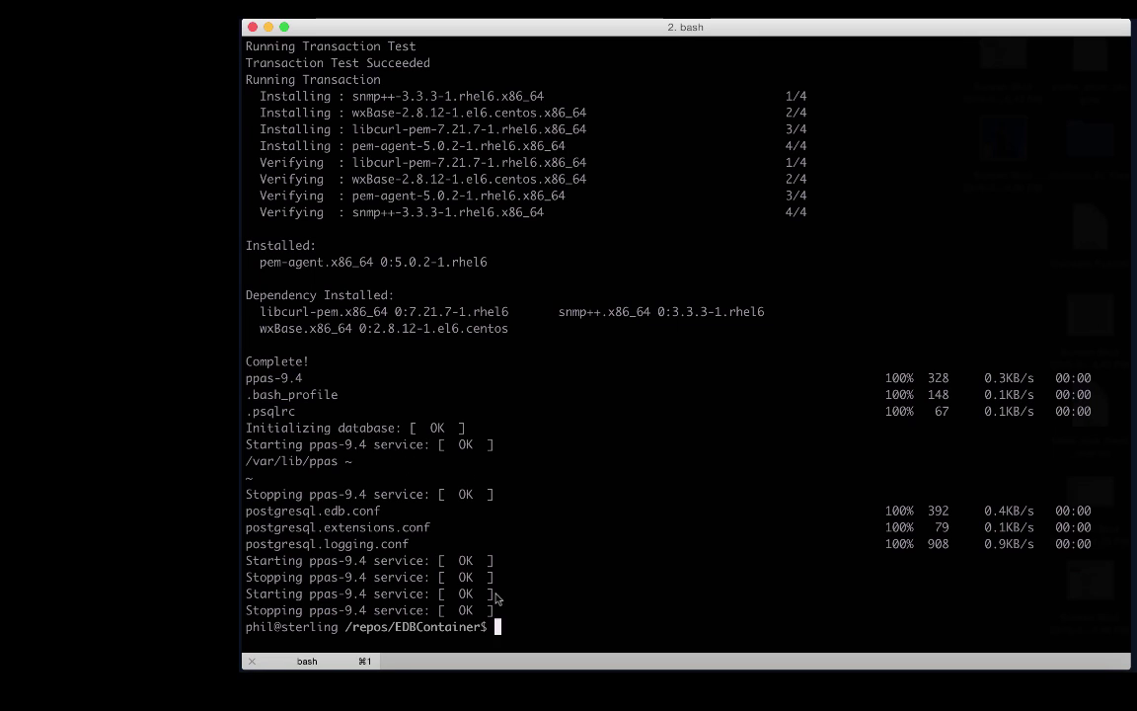
mouse_move(320, 486)
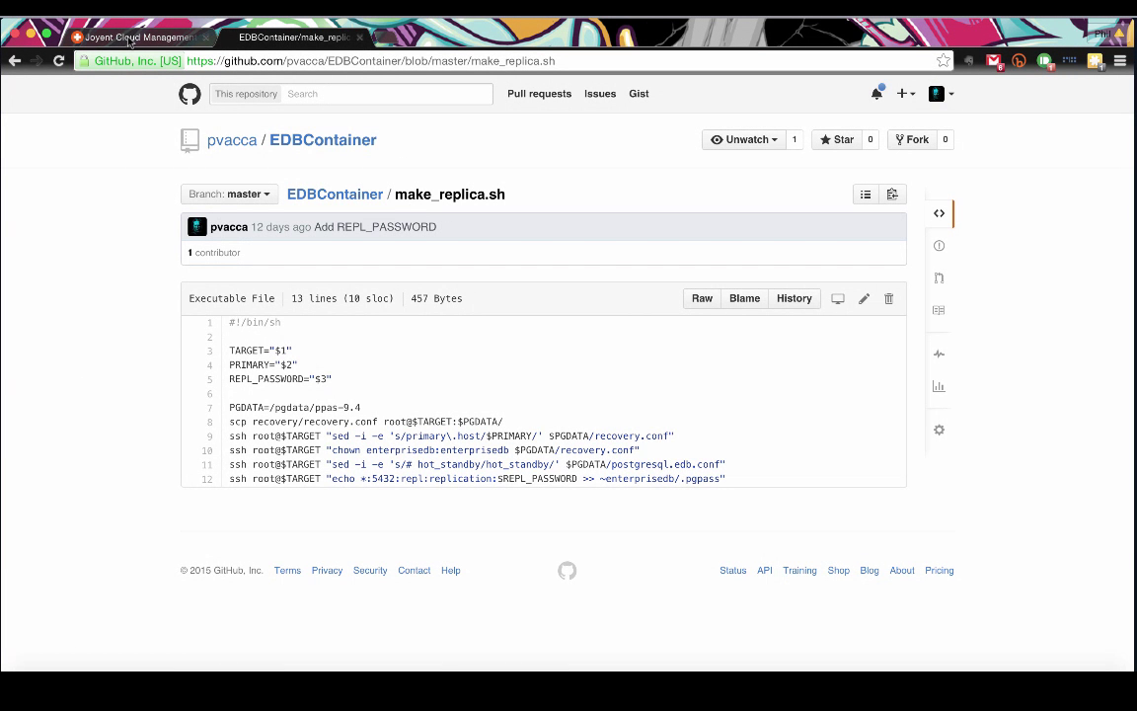
Step: Navigate the Joyent portal to the hermes instance and its image-creation form
click(138, 40)
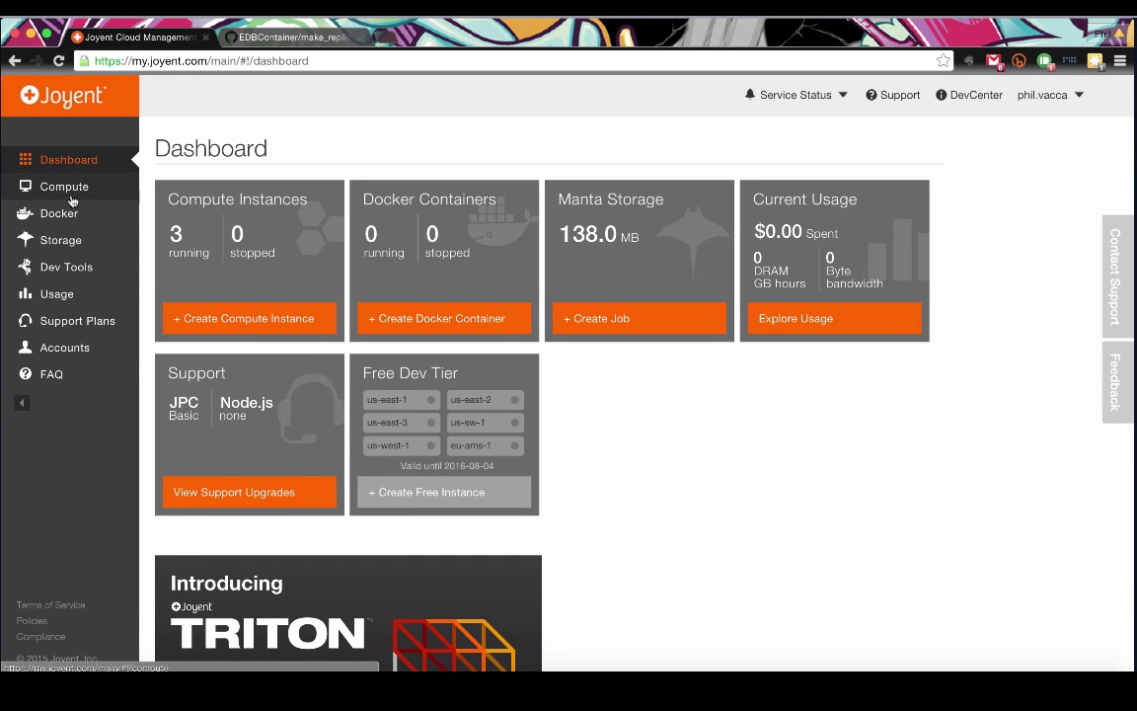
click(63, 185)
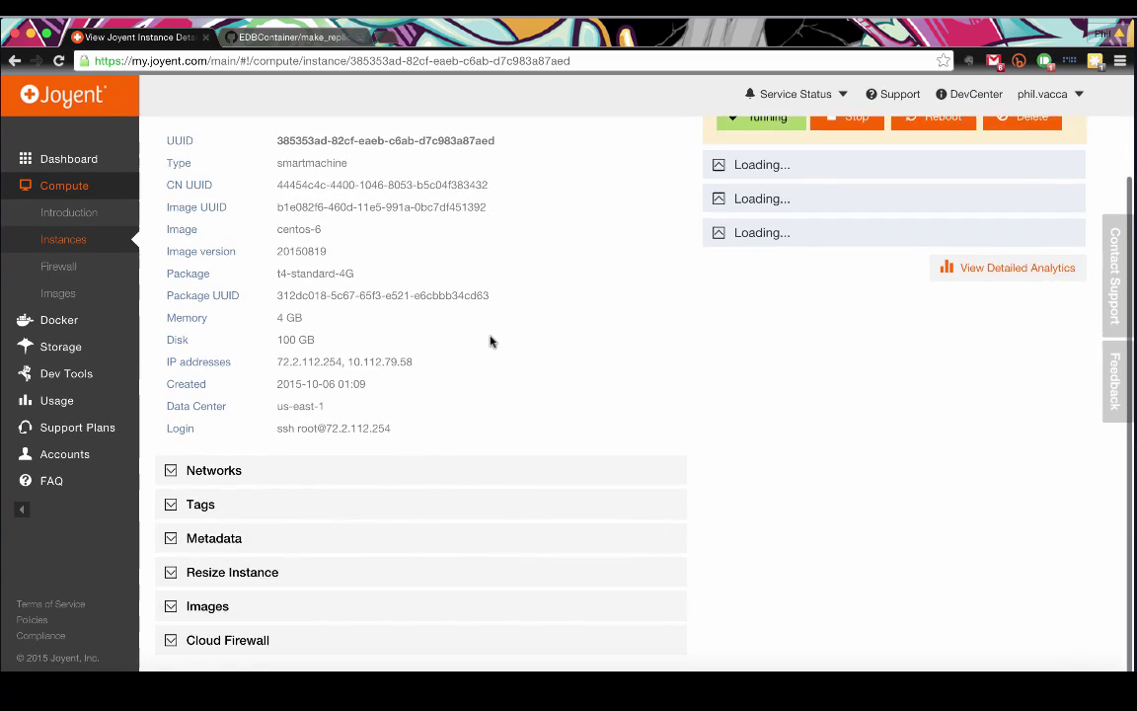
scroll(down, 3)
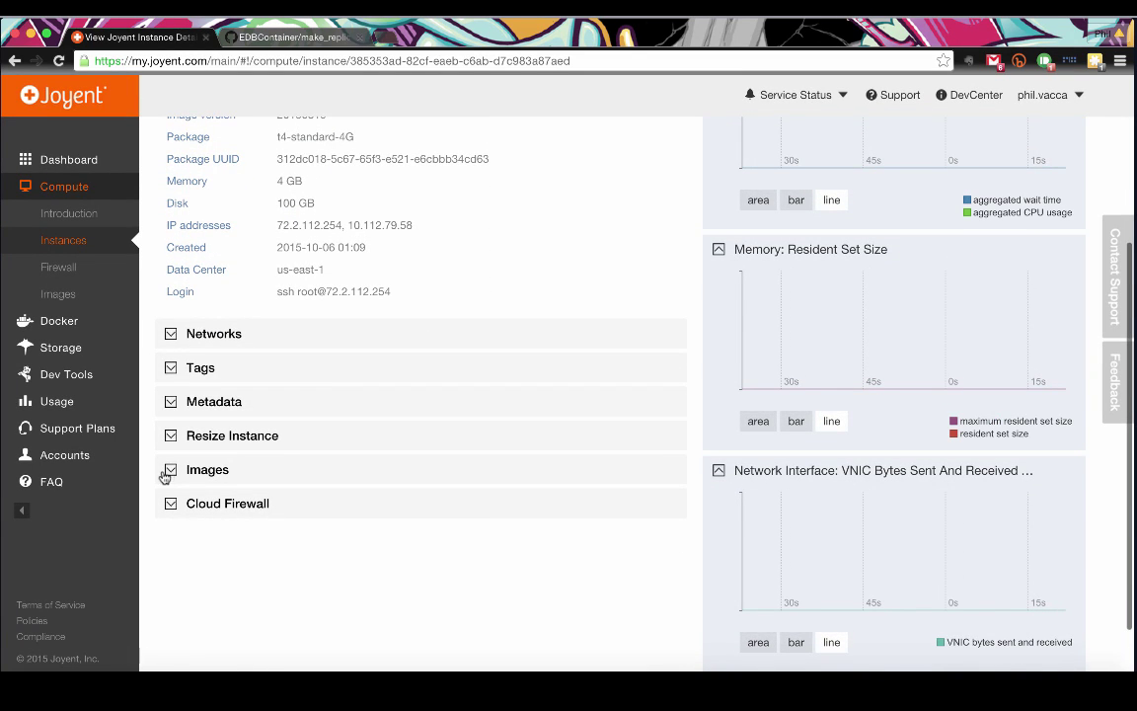
click(208, 470)
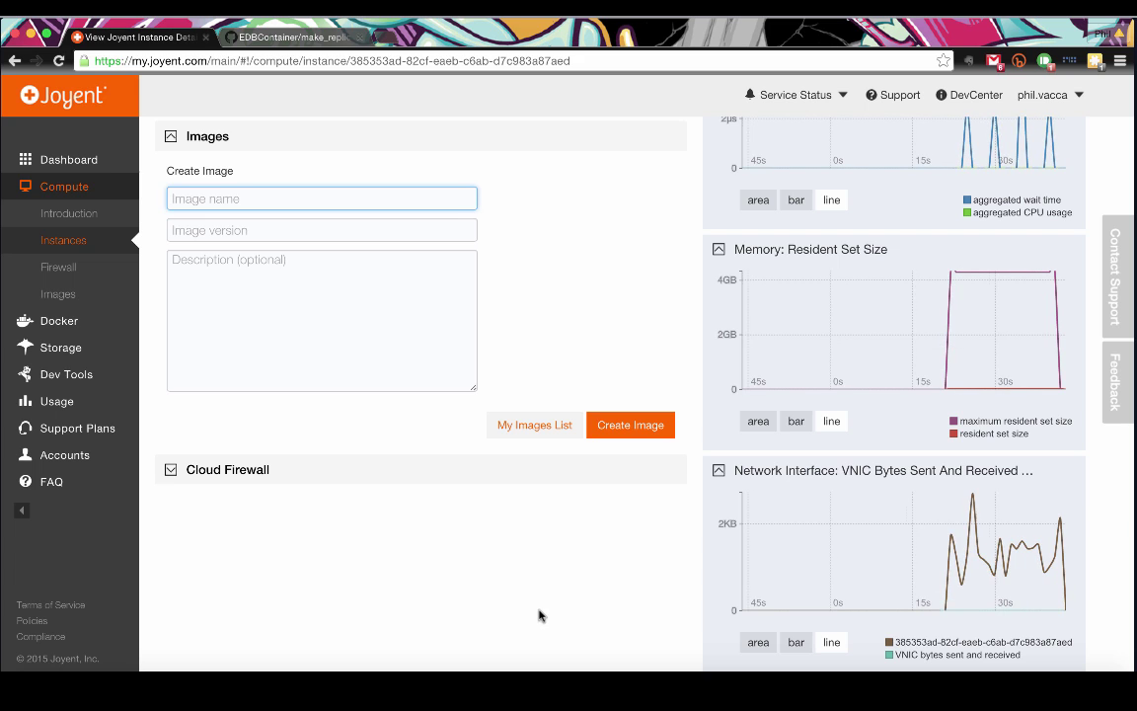
Step: Create image EnterpriseDB-PPAS-9.4 with description 'EnterpriseDB Postgres Plus Advanced Server installation with PEM Agent.' and go to the images list
text(EnterpriseDB)
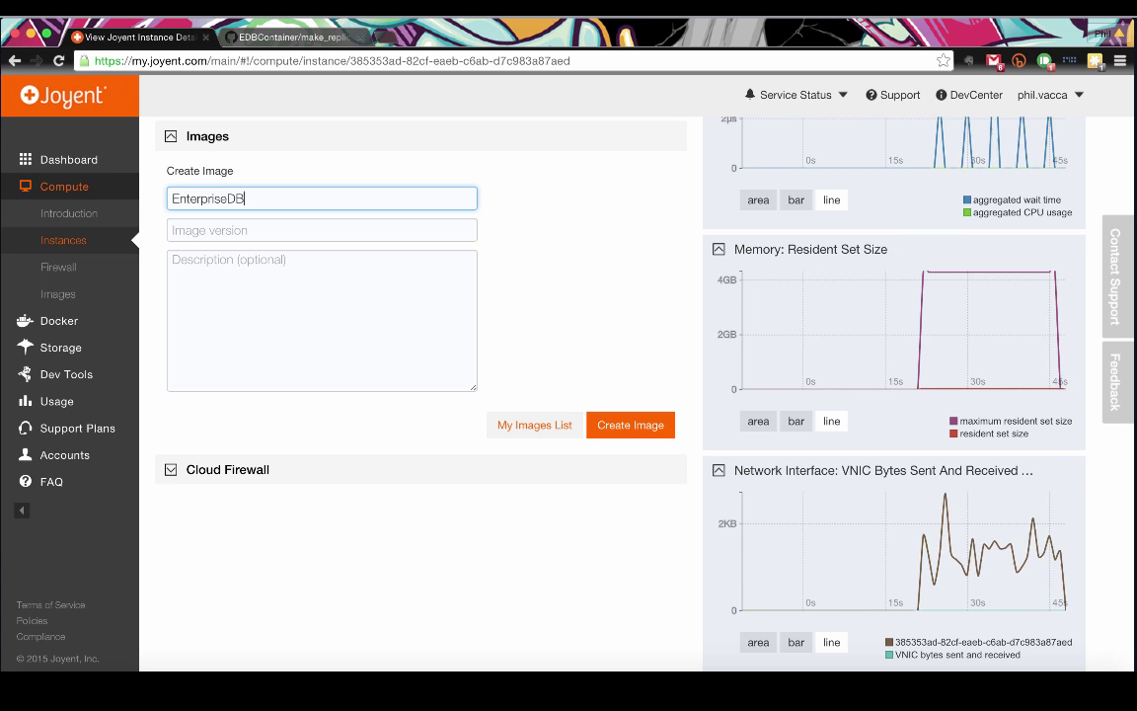
text(-PPAS-9.4)
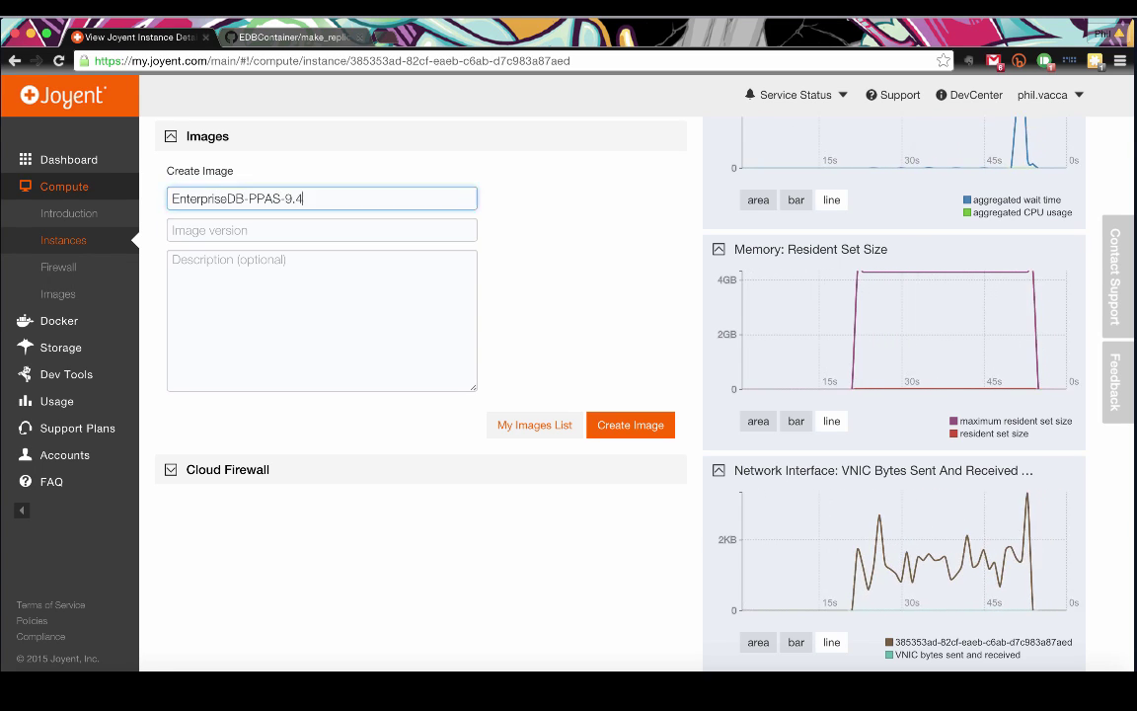
text(EnterpriseDB Postgres)
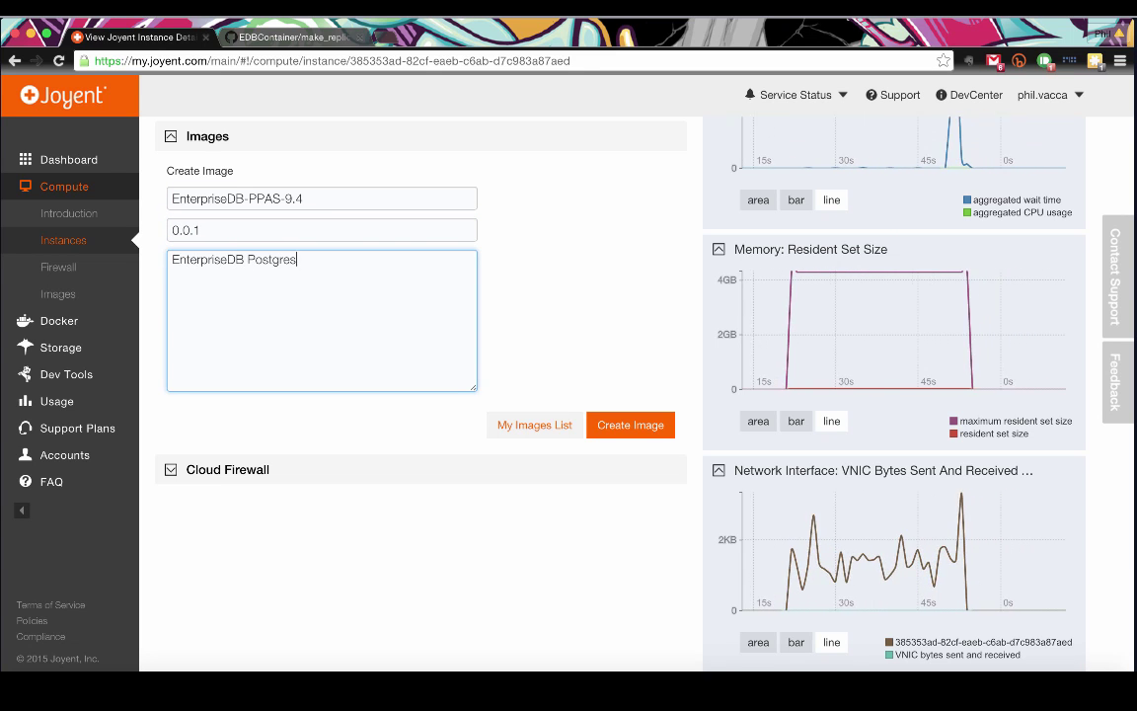
text(Plus Advanced Server installation with PEM Agent.)
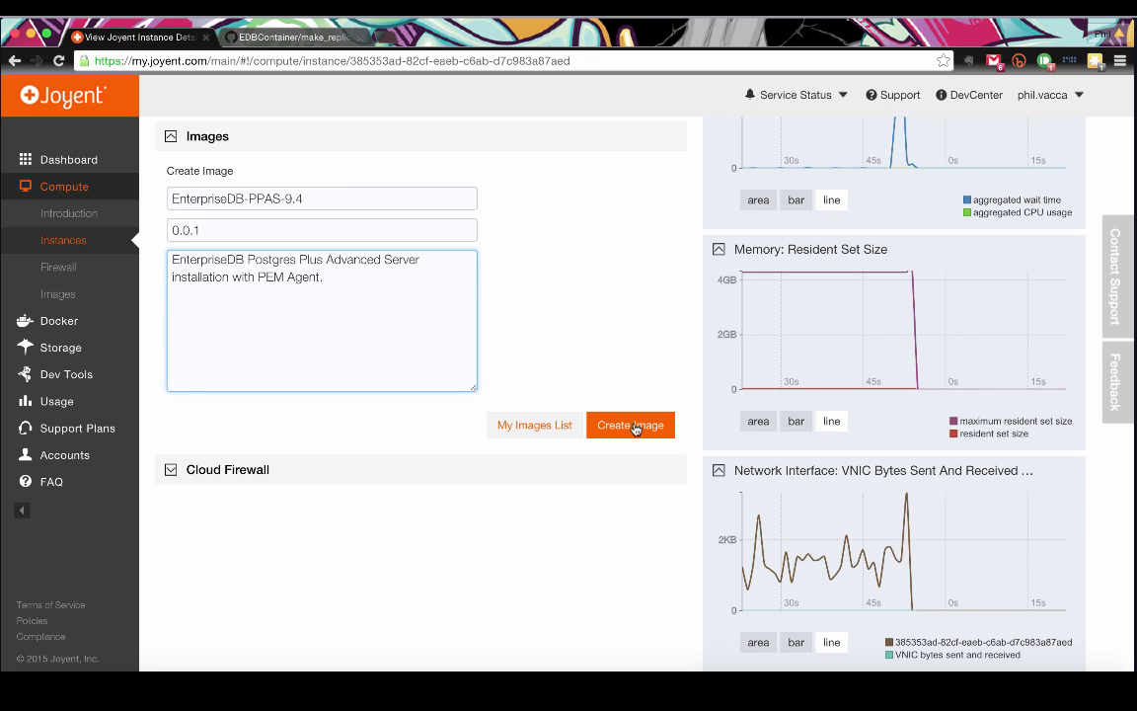
click(632, 424)
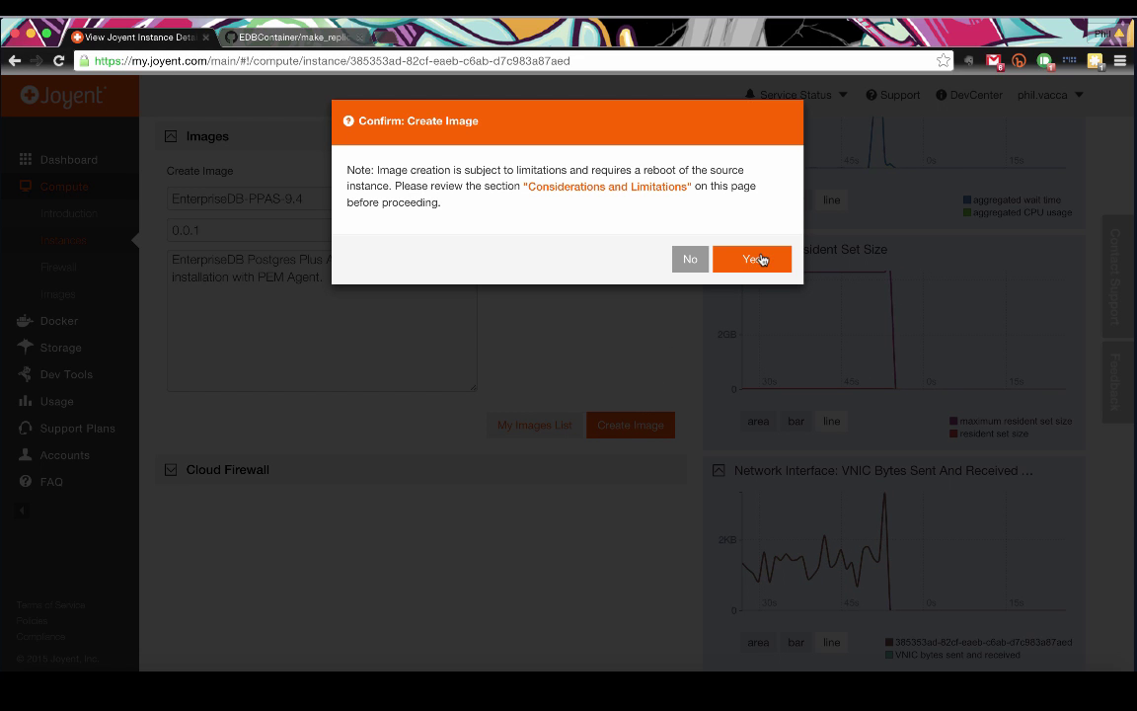
click(752, 257)
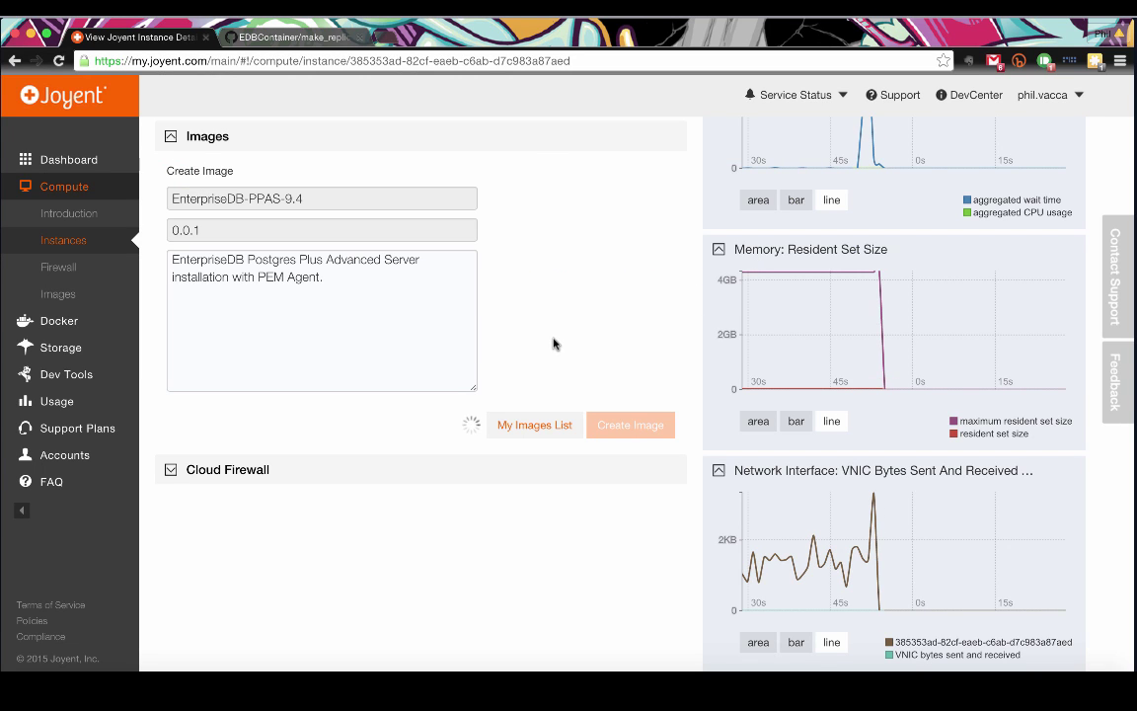
click(533, 425)
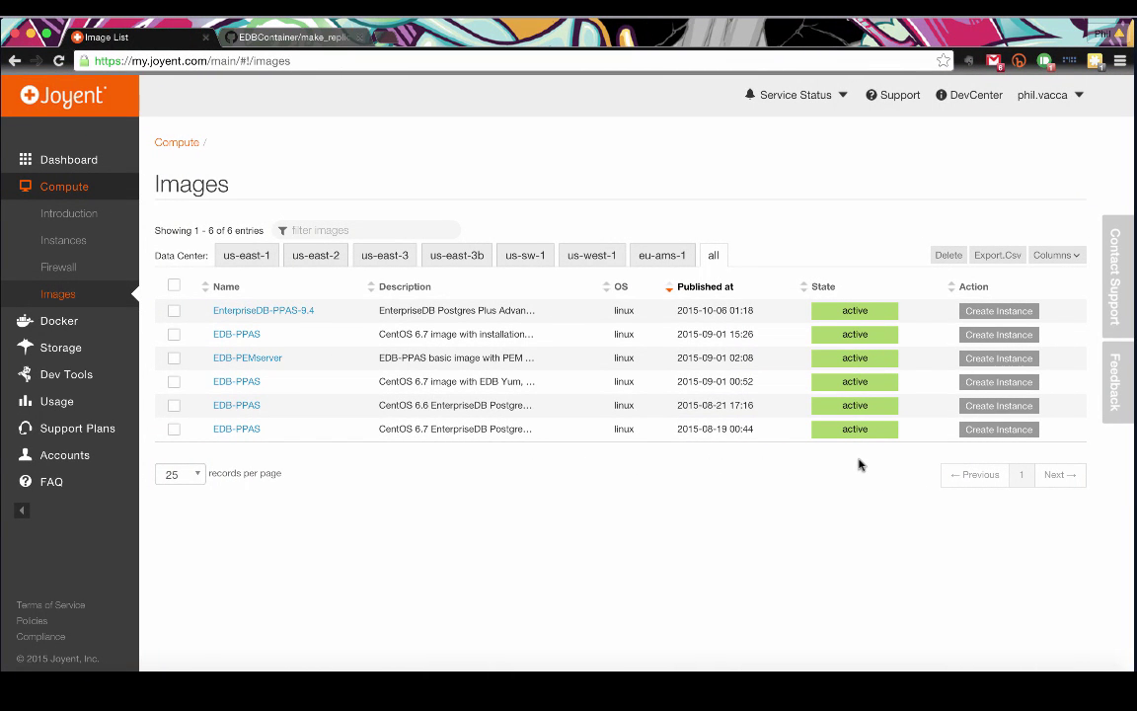
mouse_move(861, 430)
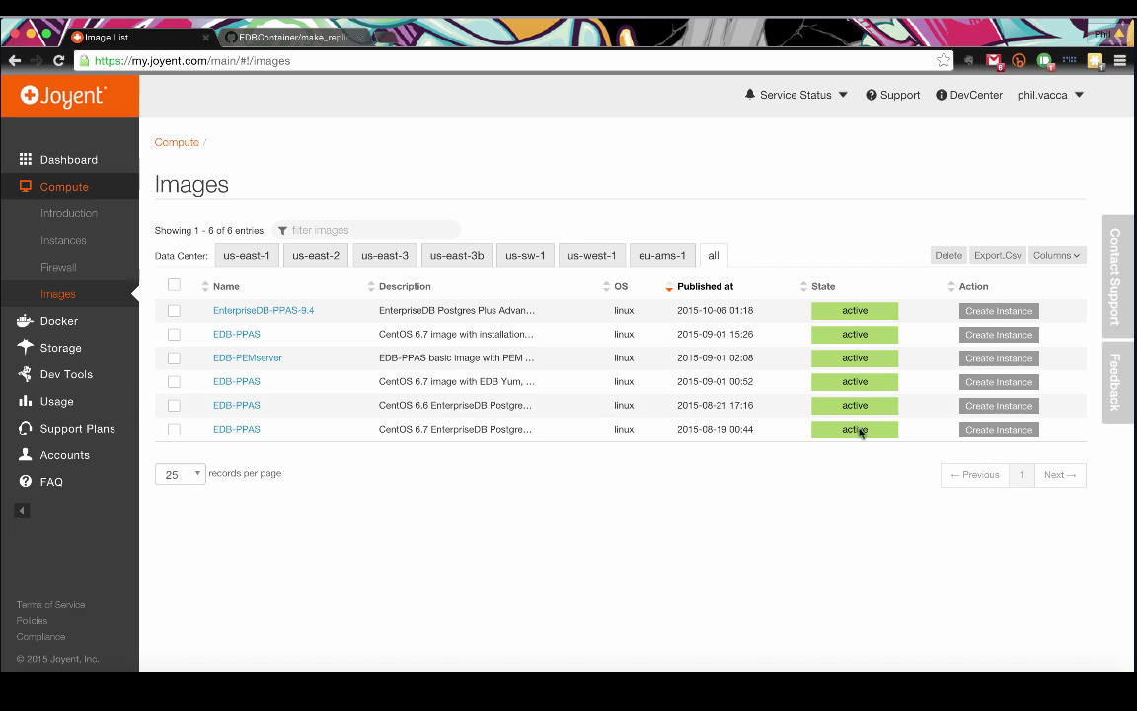
mouse_move(273, 320)
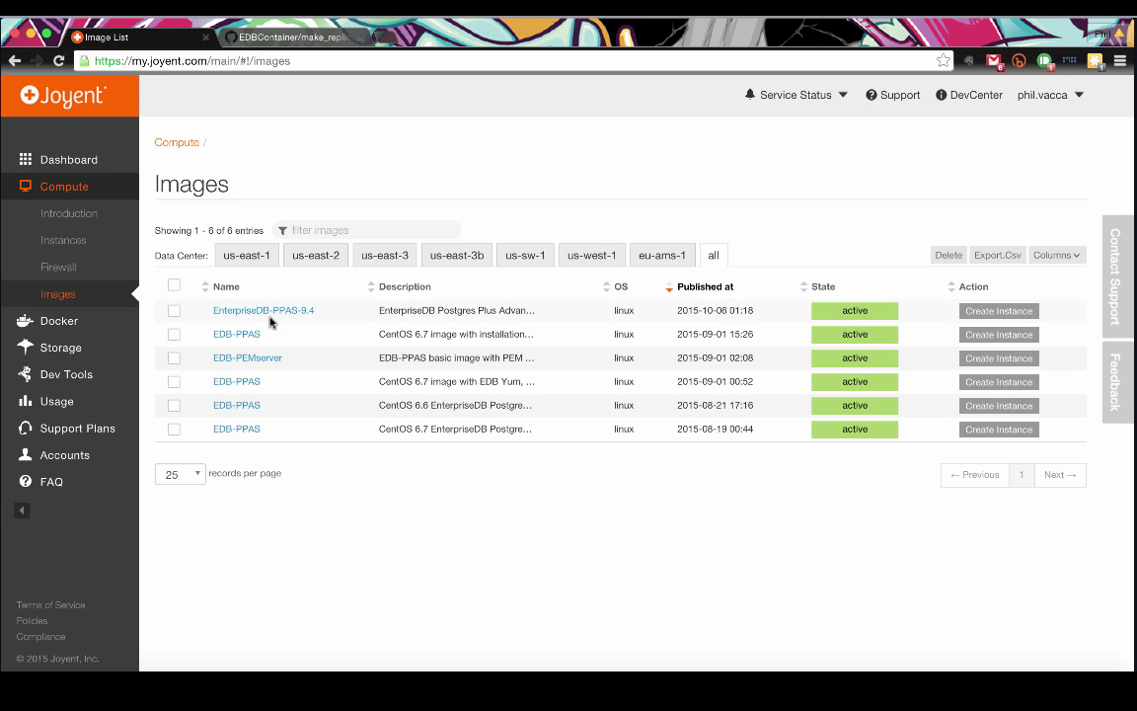
mouse_move(379, 313)
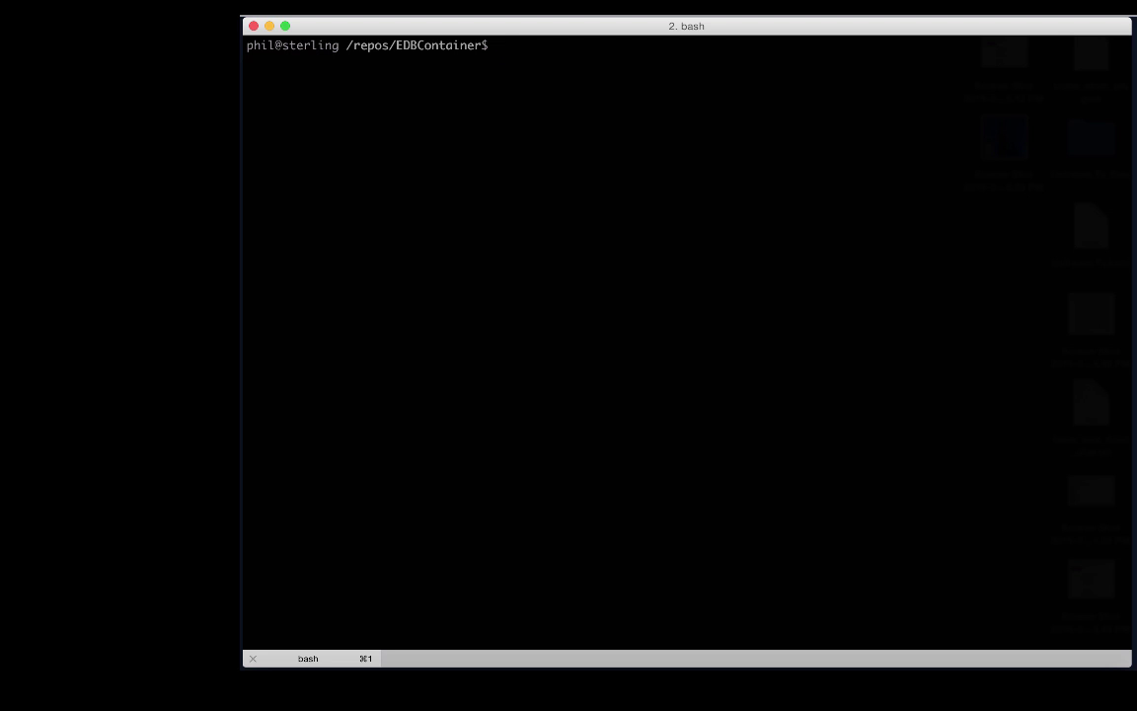
Step: Look up the EnterpriseDB image id and a t4 package id with json-filtered sdc-listimages and sdc-listpackages
text(sdc-listimages |json -a -c "this.)
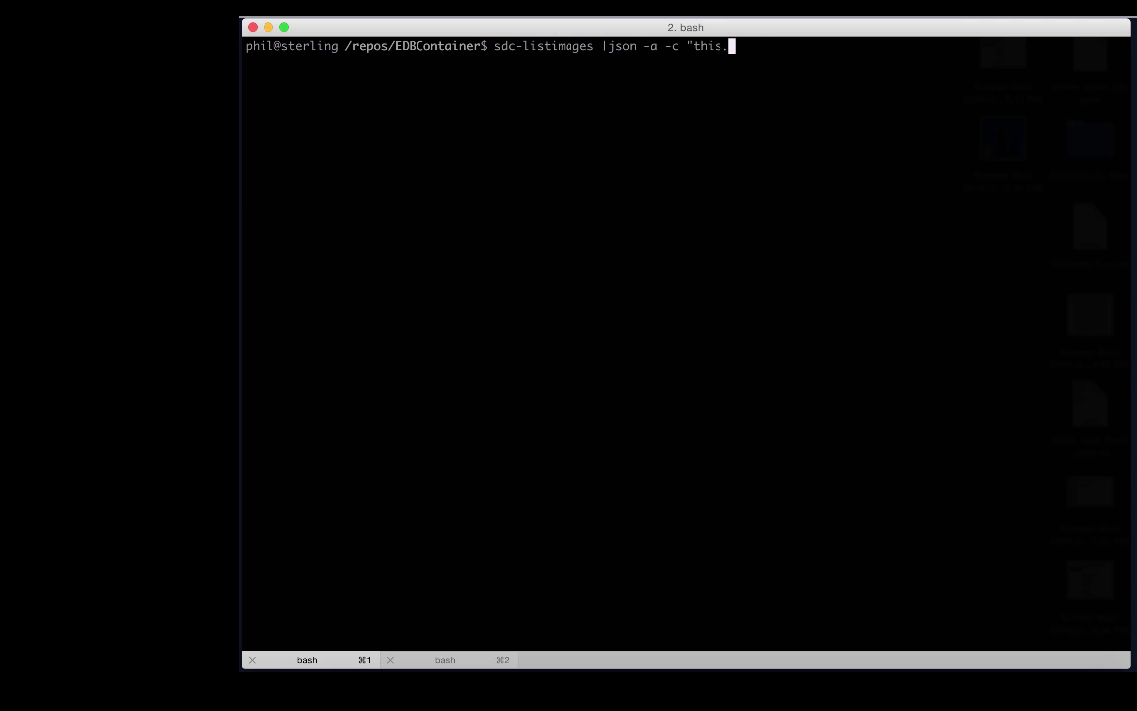
text(/^Enterpris/.test(this.name)
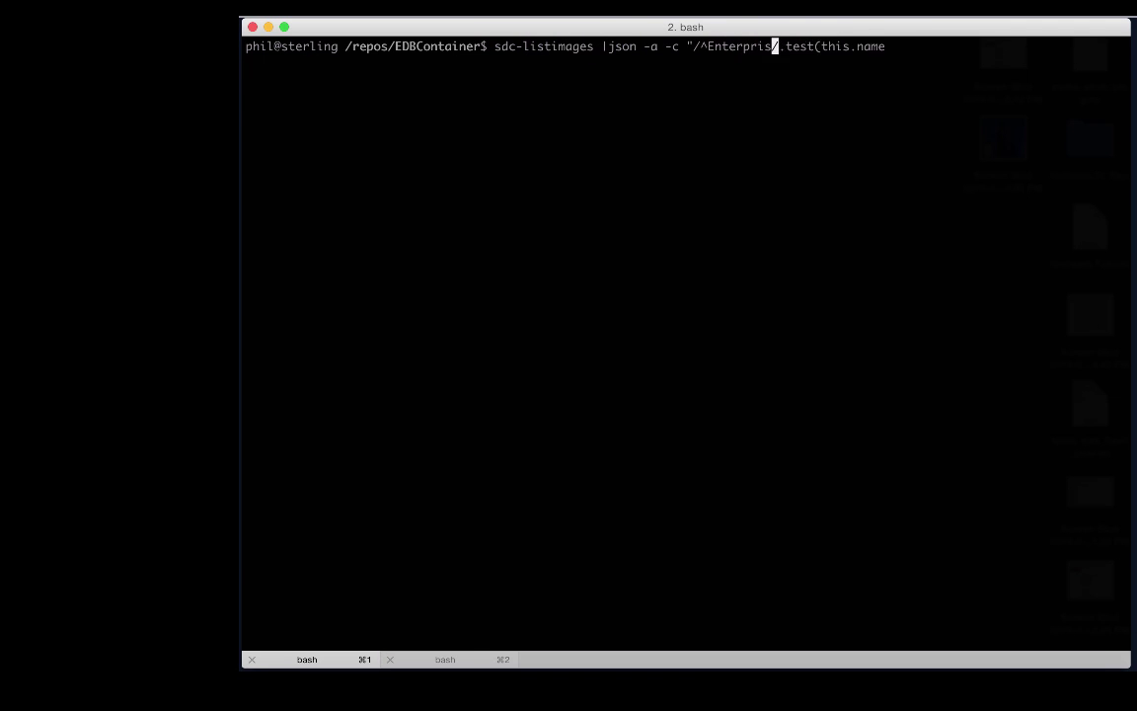
key(Enter)
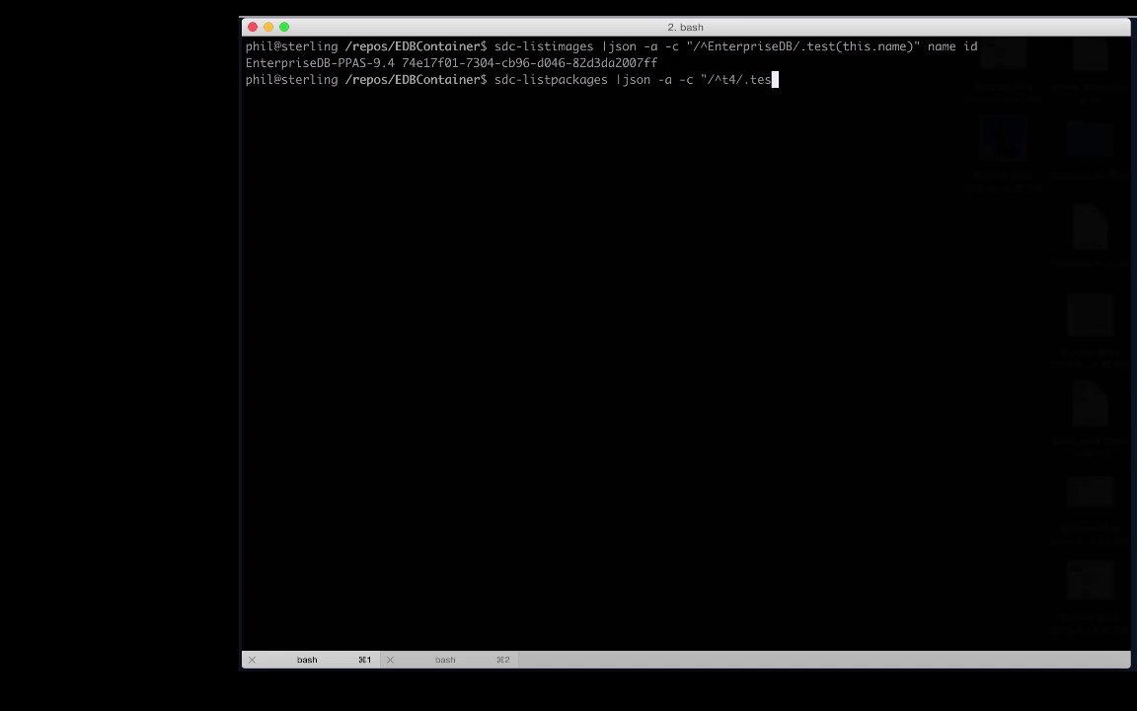
text(t(this.name)" name id)
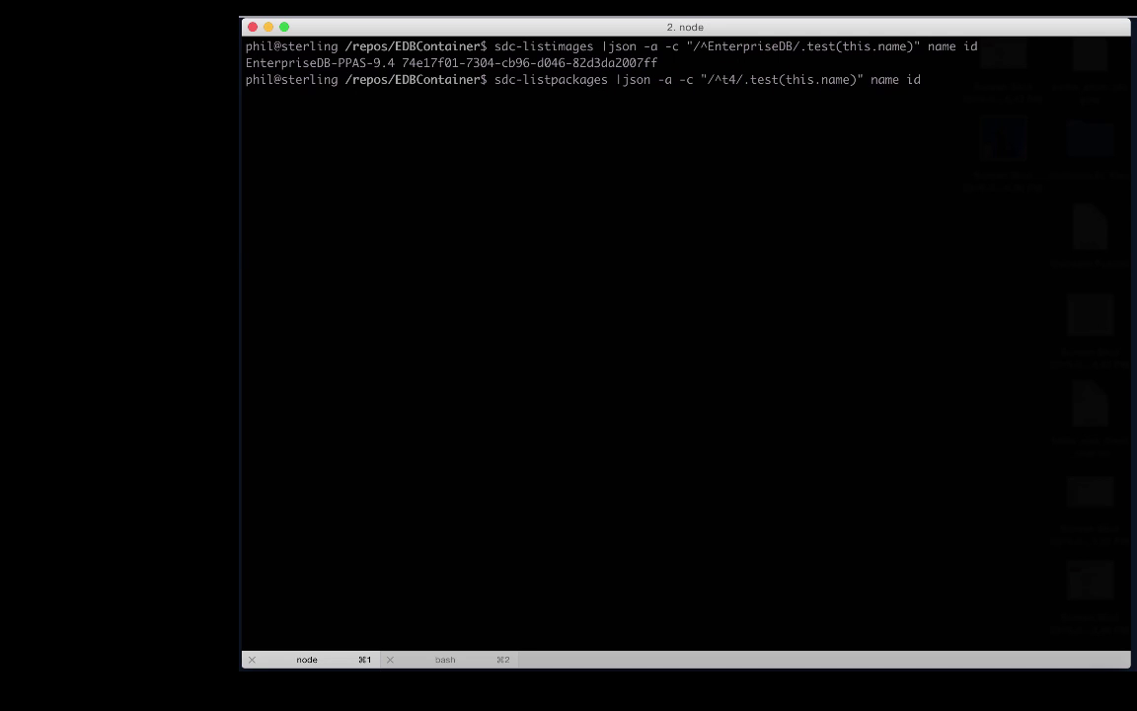
Step: Create the athena container on package 312dc018-5c67-65f3-e521-e6cbbb34cd63 and add athena to /etc/hosts
text(sdc-createmachine --name=athena --image=74e17f01-7304-cb96-d046-82d3da2007ff)
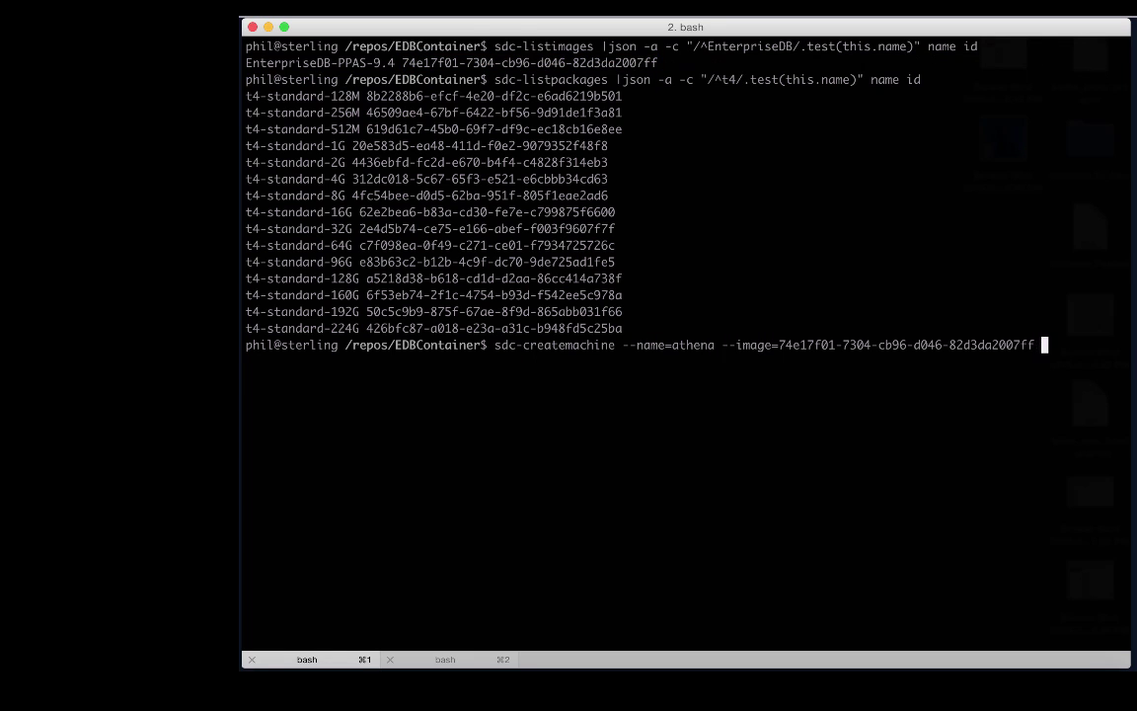
text(--package=312dc018-5c67-65f3-e521-e6cbbb34cd63)
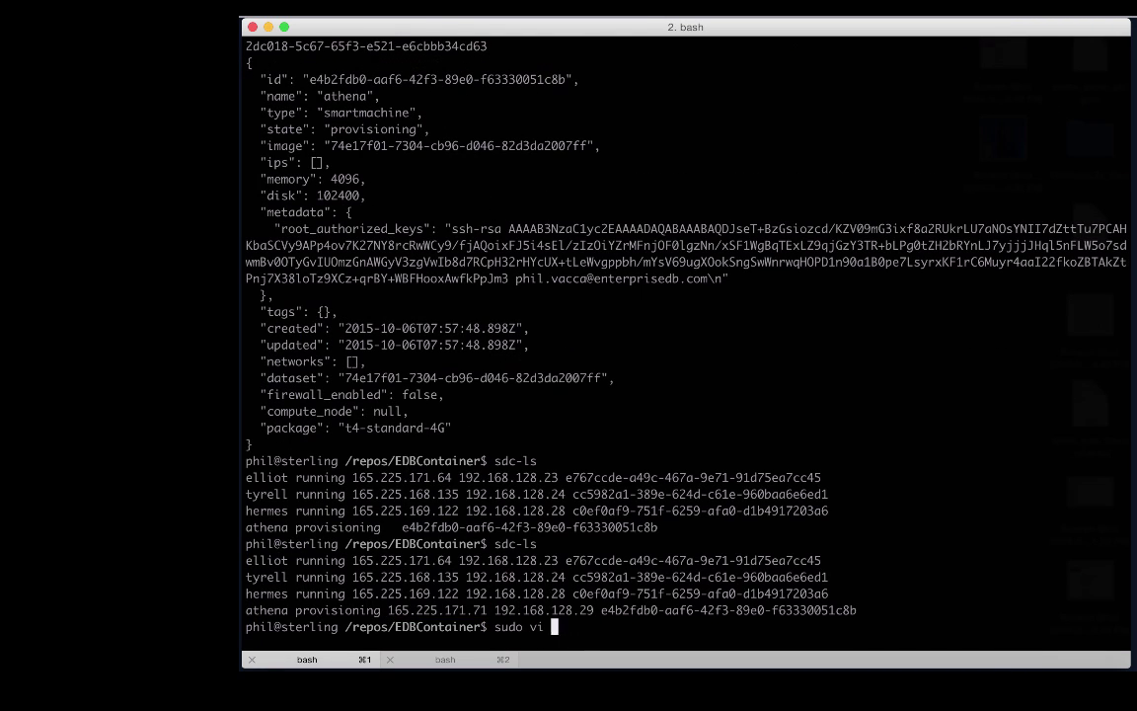
text(/etc/hosts)
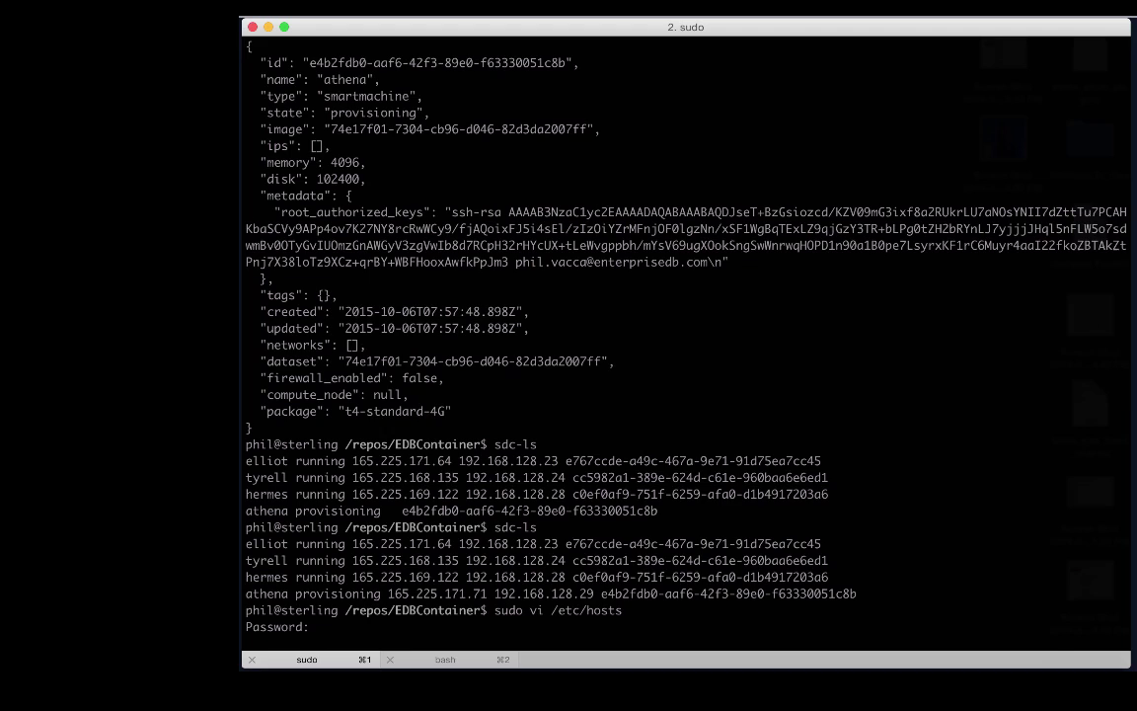
text(at)
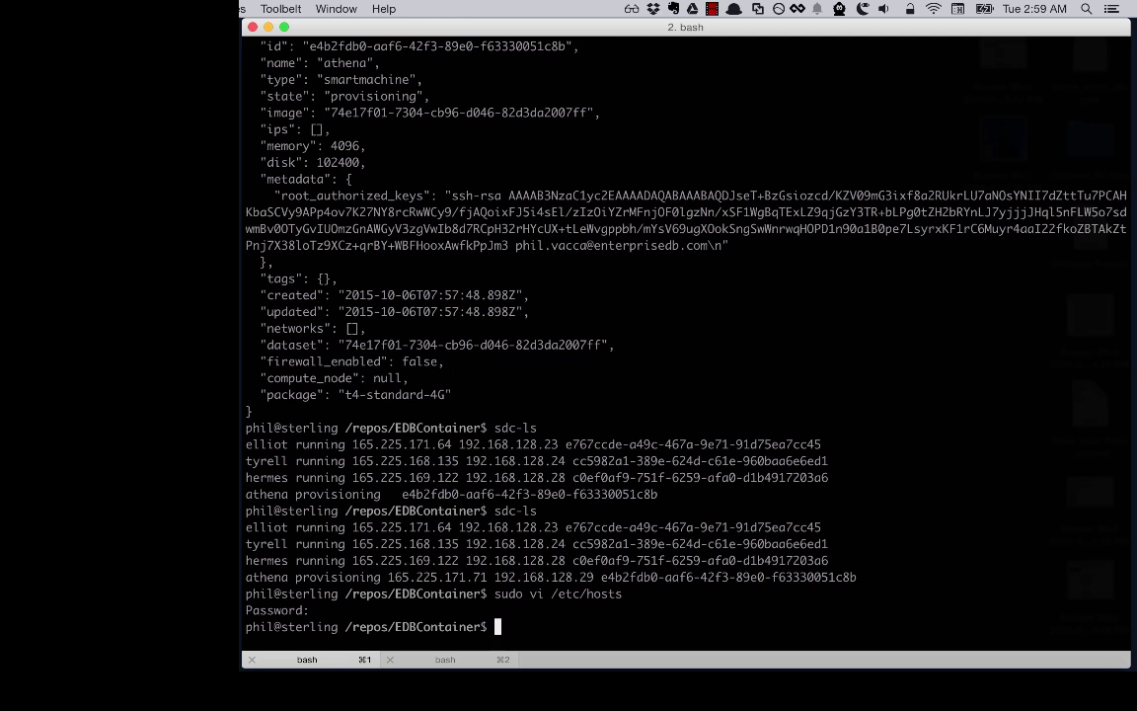
text(vi make_replica.sh)
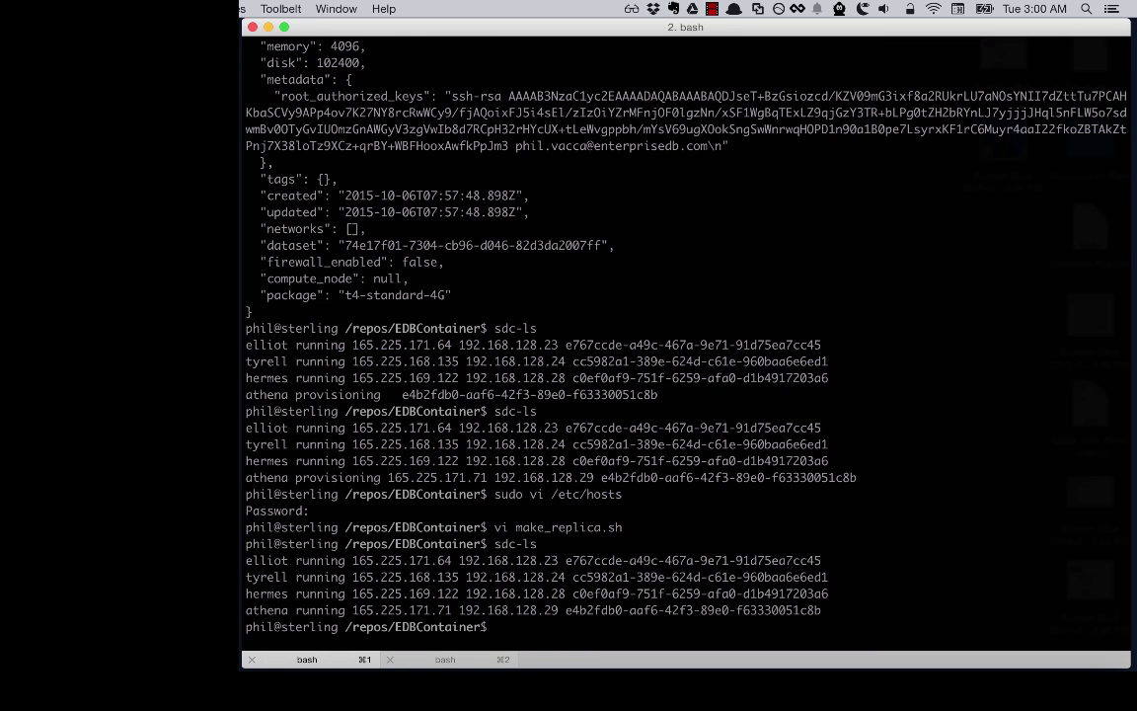
Step: Run make_replica.sh against athena and restart the ppas service on athena over ssh
text(./make_replica.sh athena 192.168.128.28)
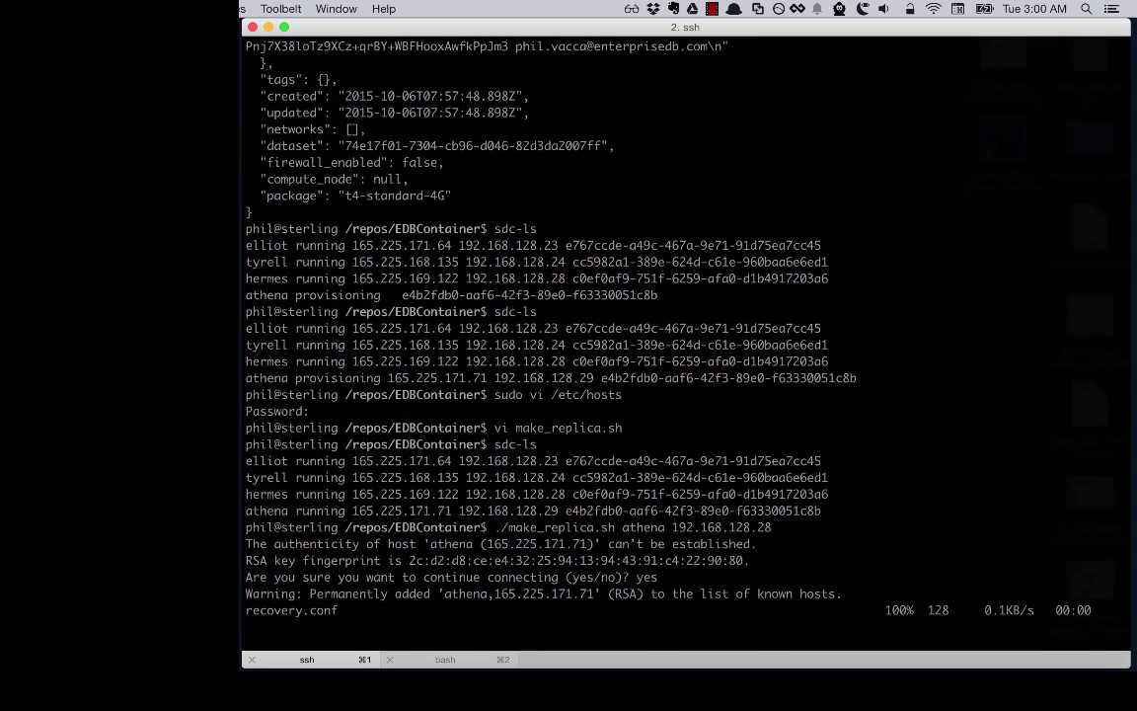
text(ssh root@athena 'service ppas)
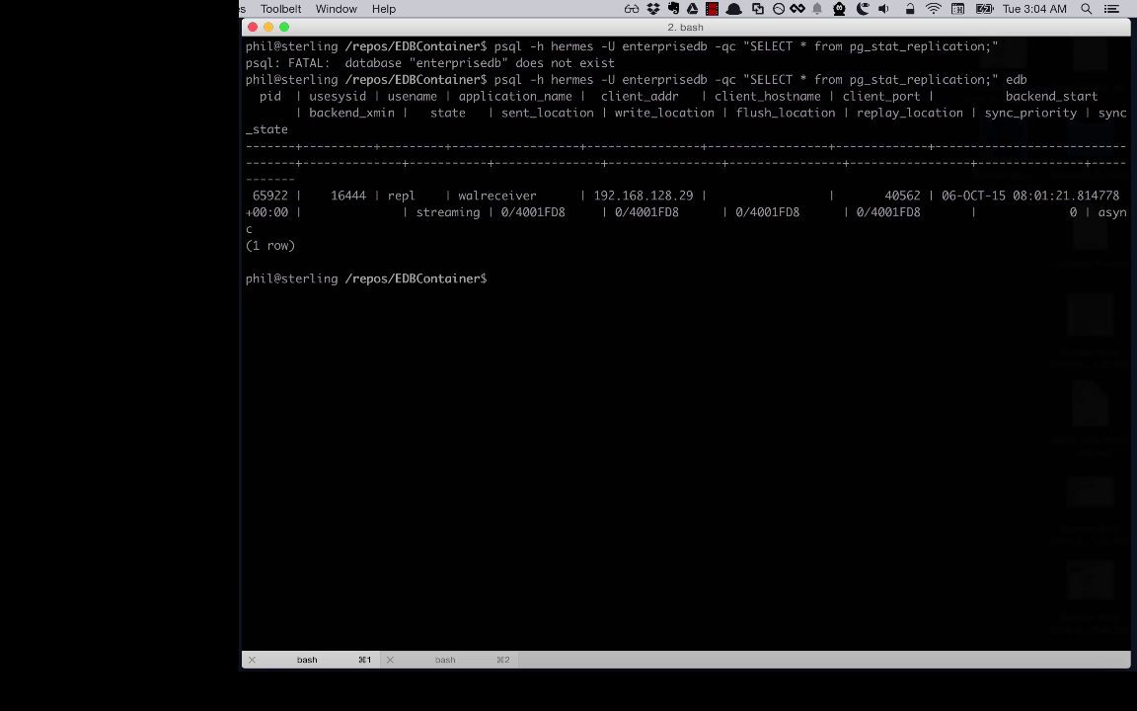
Step: Create ima_table with rows 1 and 2 on hermes via psql, then query it from athena
text(psql -h hermes -U enterprisedb -qc)
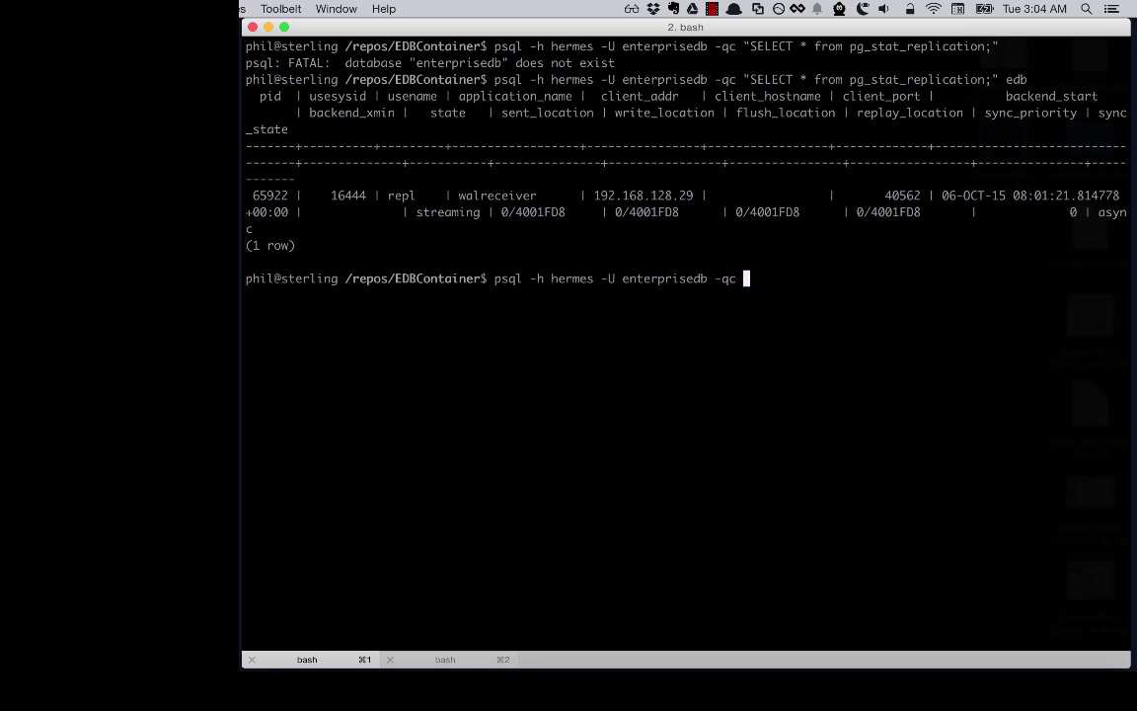
text("CREATE TABLE ima_table(som")
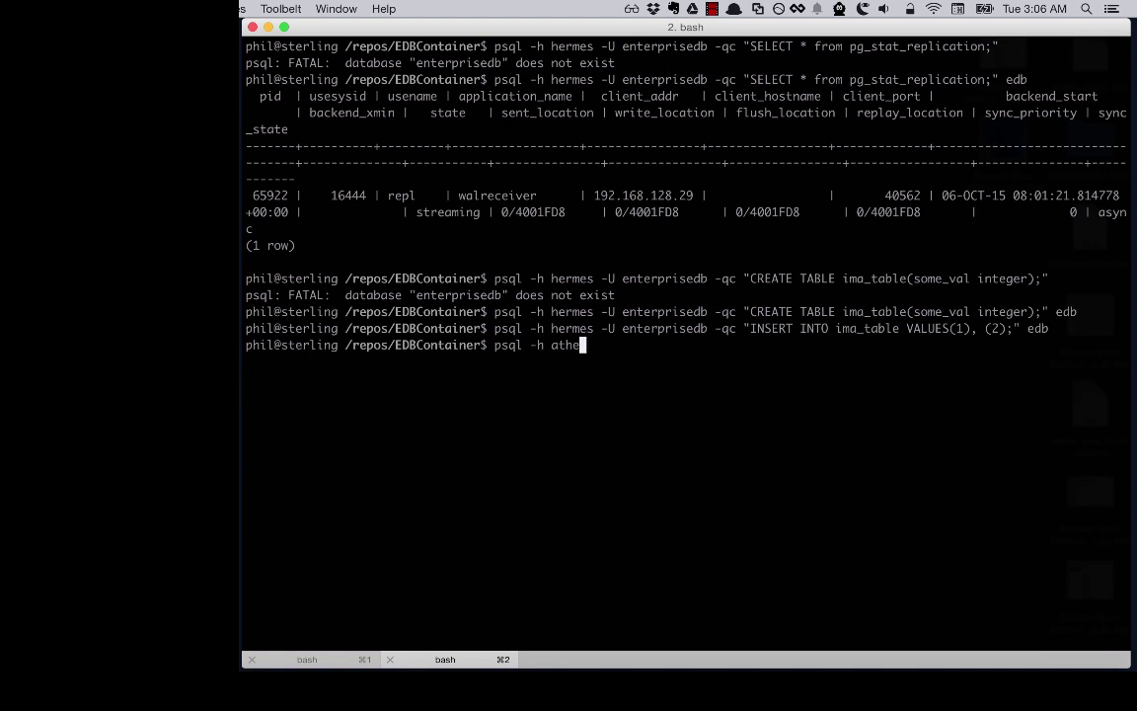
text(na -U enterprisedb -qxc)
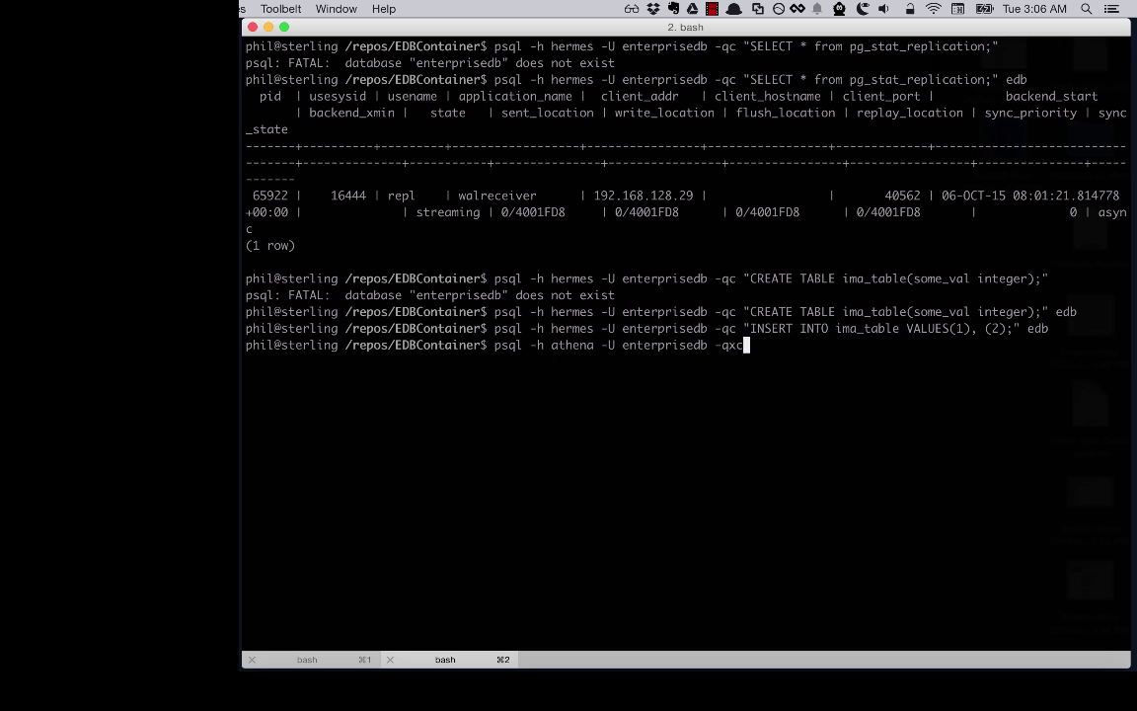